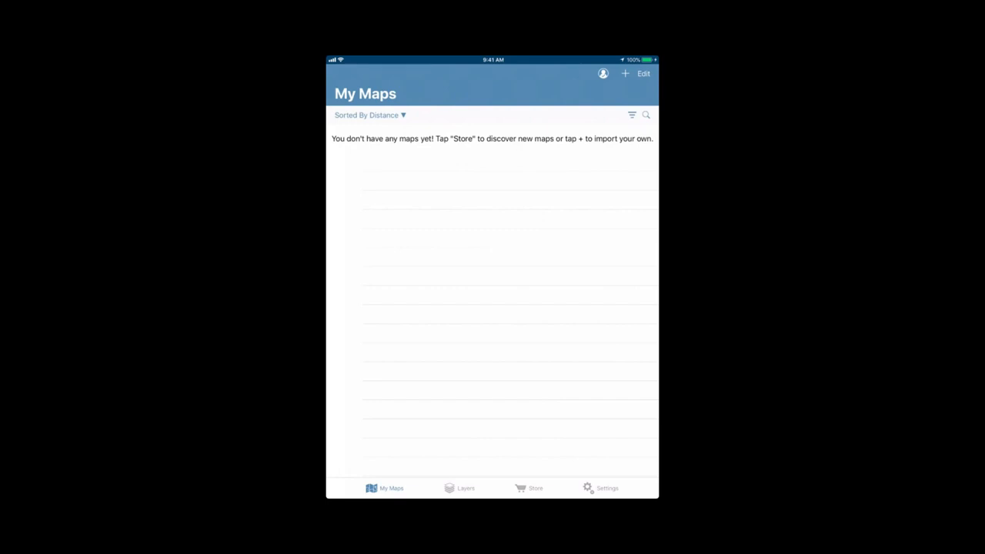
Review the signed-in account details twice and dismiss them
left_click(604, 73)
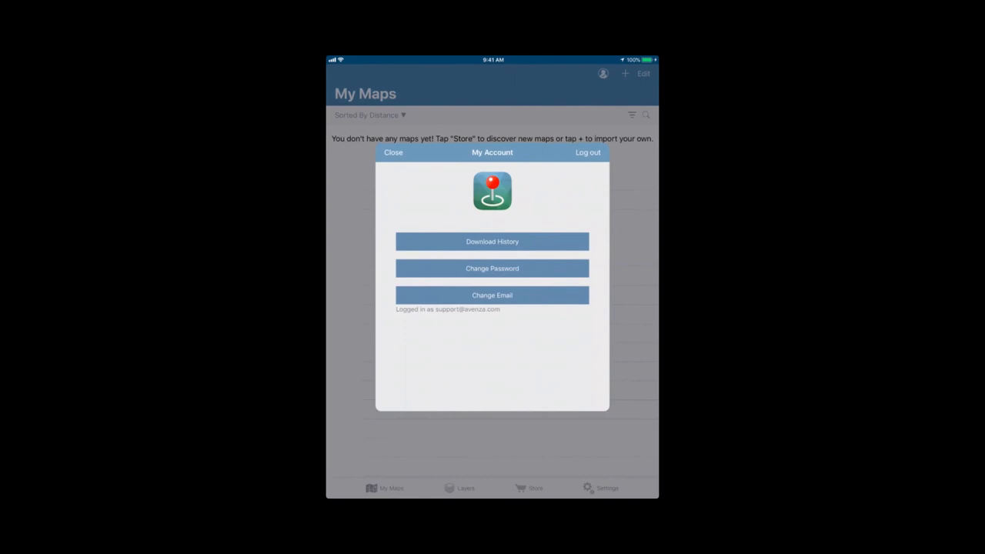
left_click(392, 153)
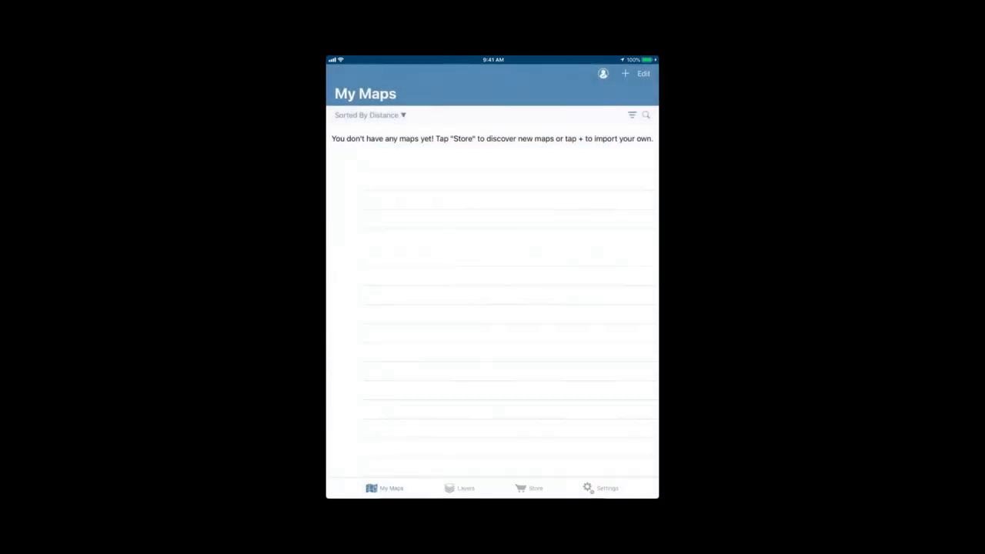
left_click(604, 74)
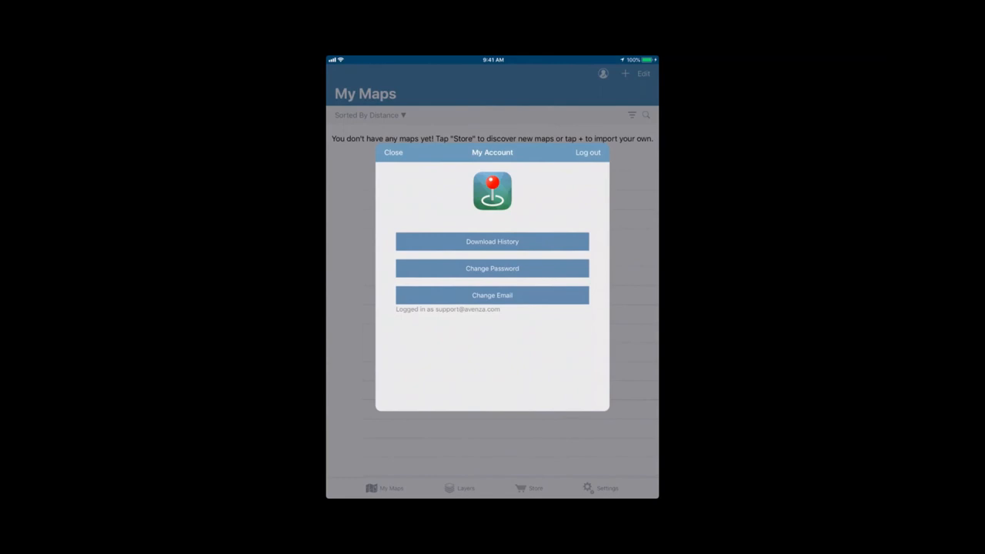
left_click(392, 152)
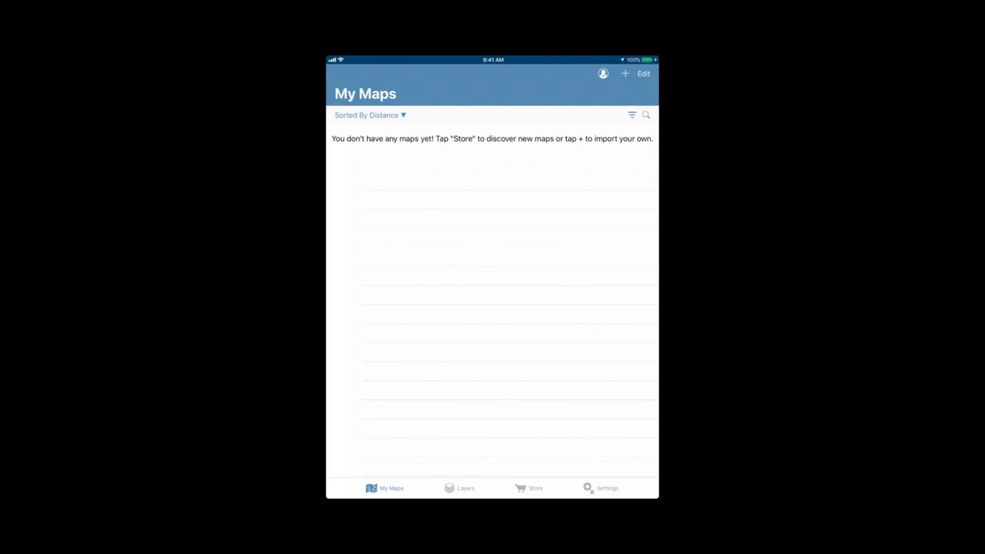
Browse the map store's featured maps and free and paid categories by scrolling through them
left_click(528, 488)
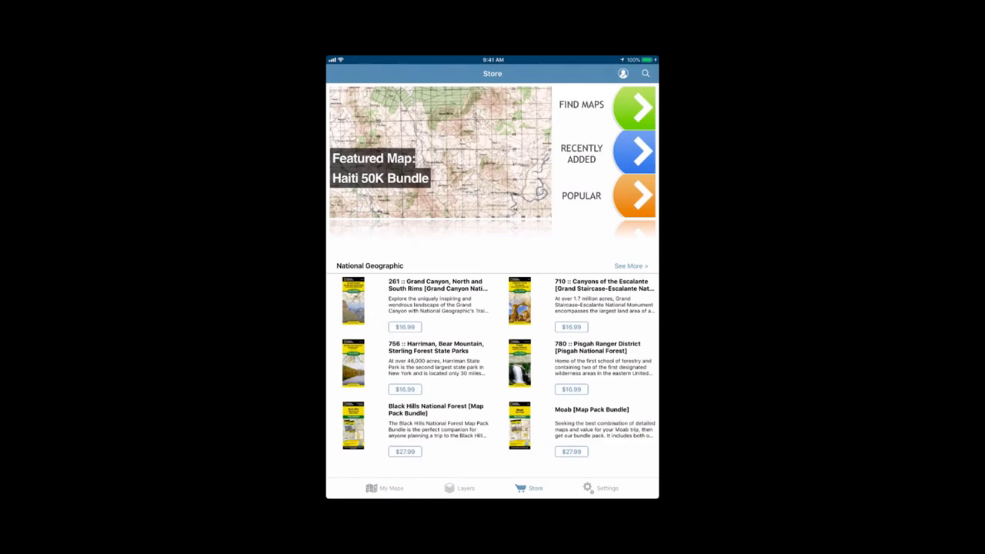
scroll("down", 3)
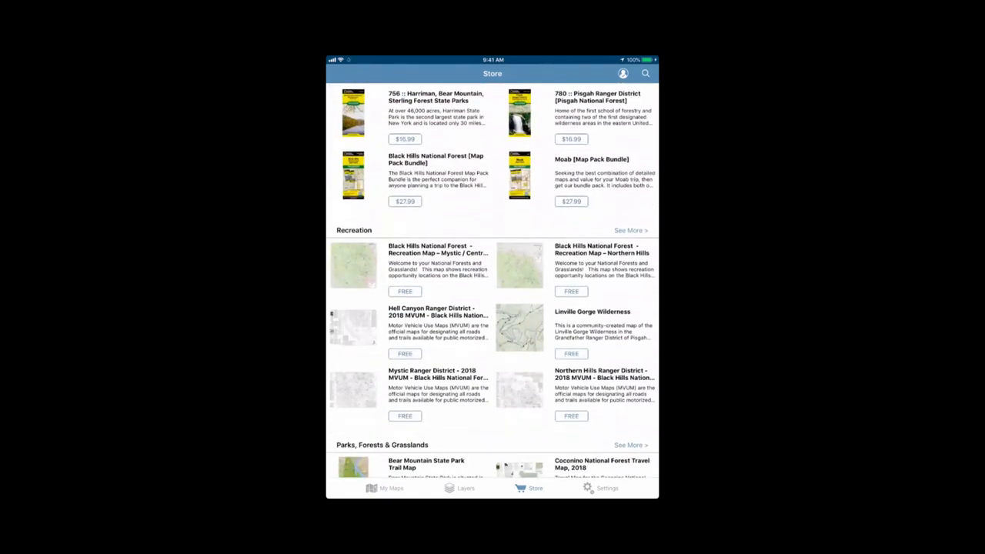
scroll("down", 3)
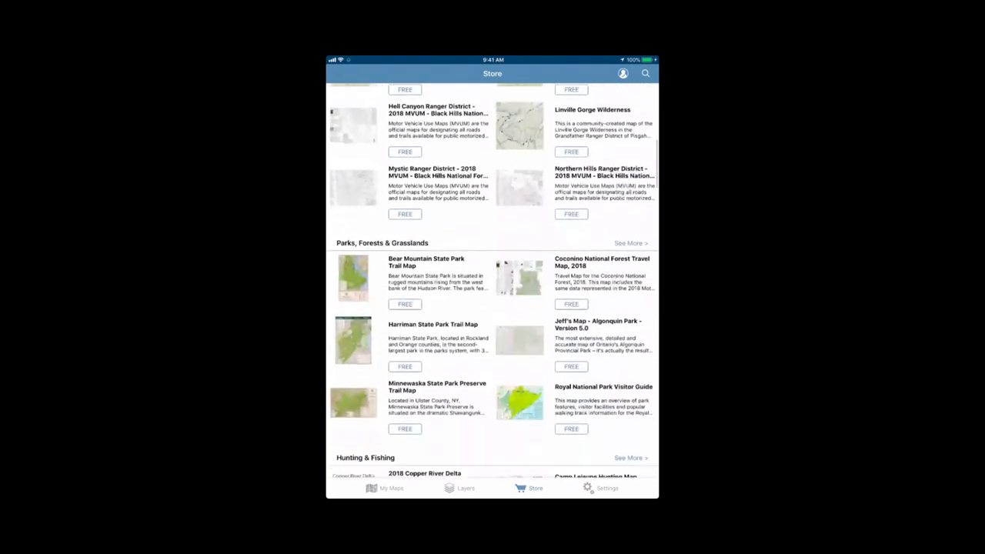
scroll("down", 3)
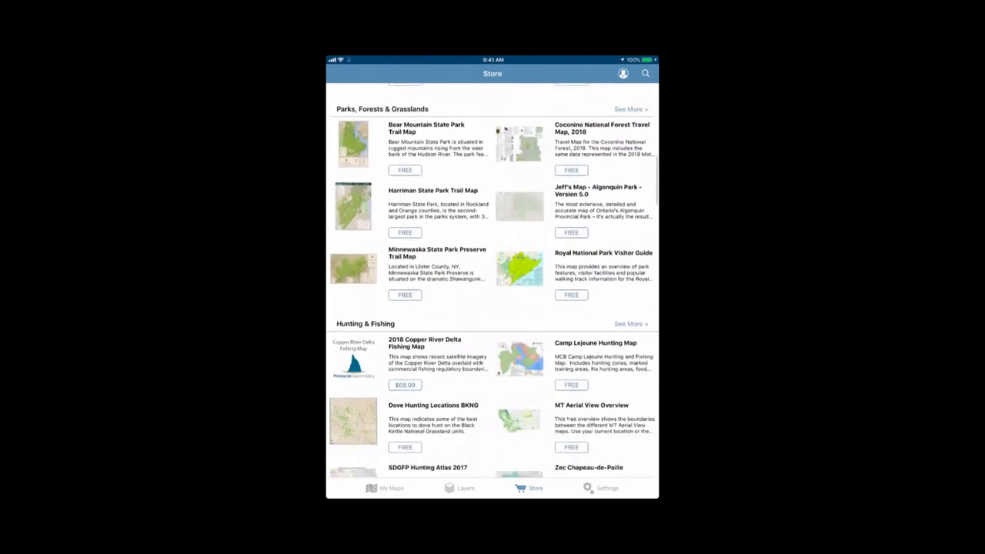
scroll("down", 3)
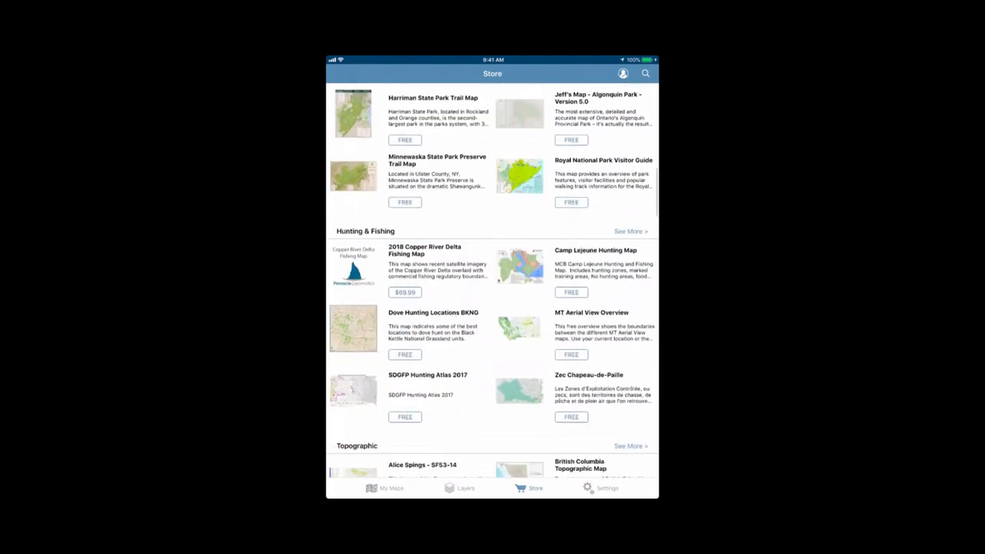
scroll("down", 3)
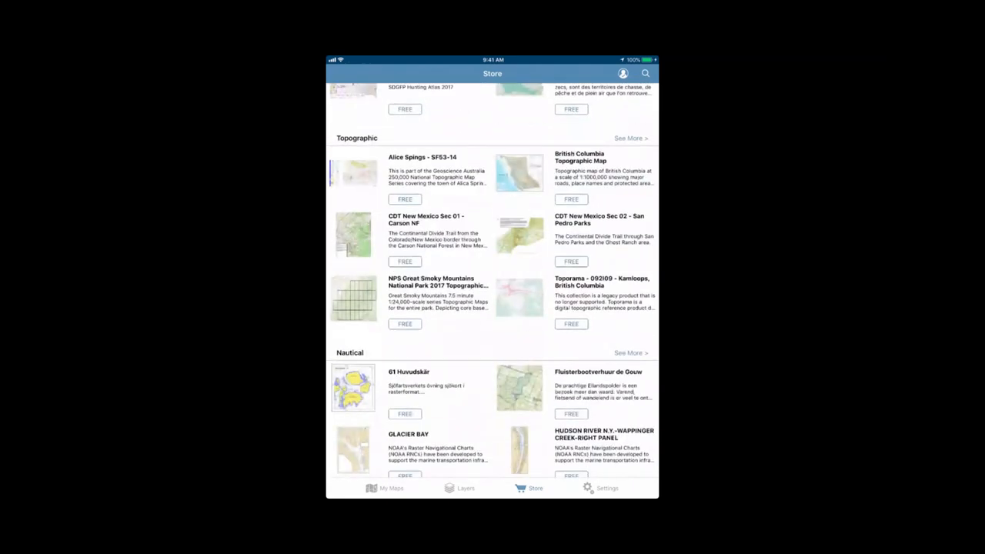
scroll("down", 3)
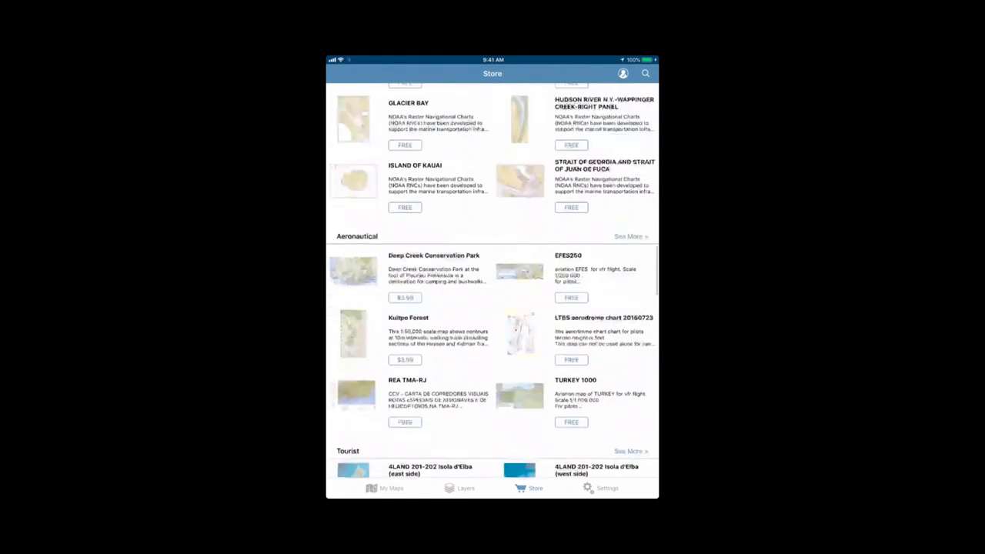
scroll("down", 3)
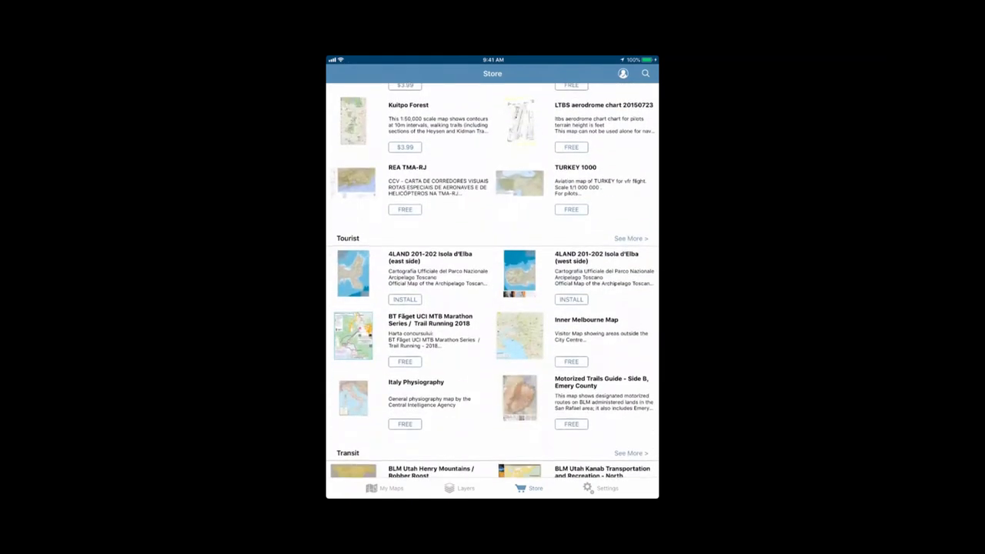
scroll("up", 3)
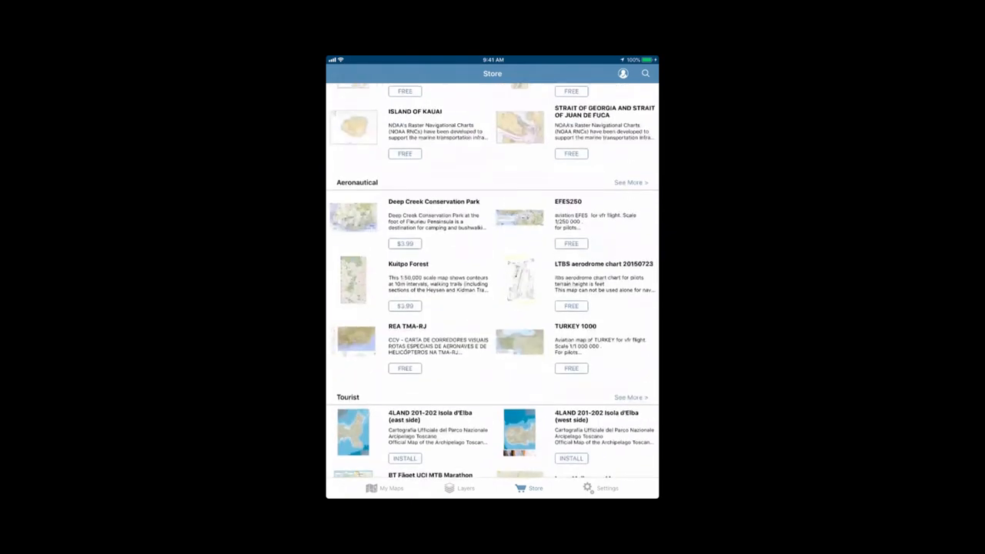
scroll("down", 3)
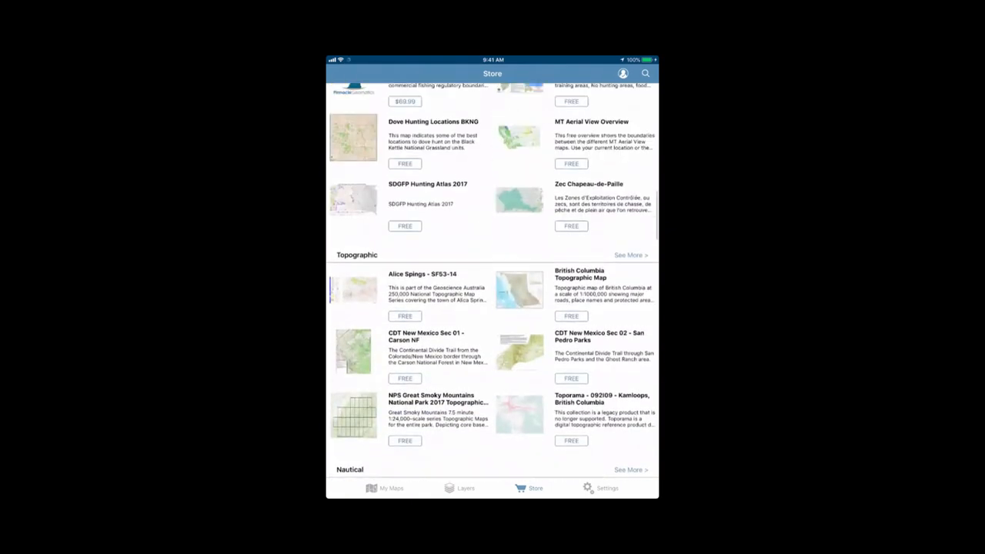
scroll("down", 3)
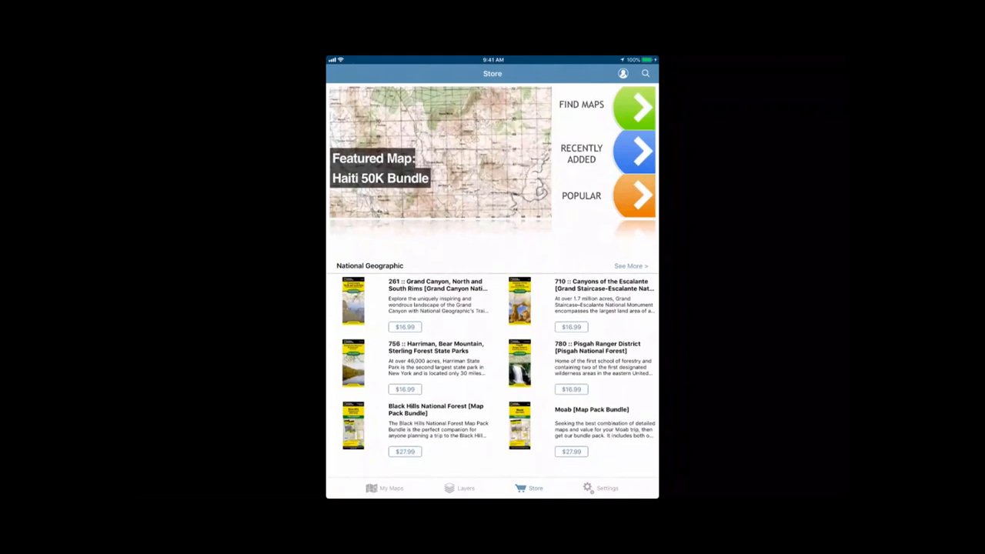
Show Find Maps with nearby map pins and scroll the results list around York Region trail maps
left_click(635, 107)
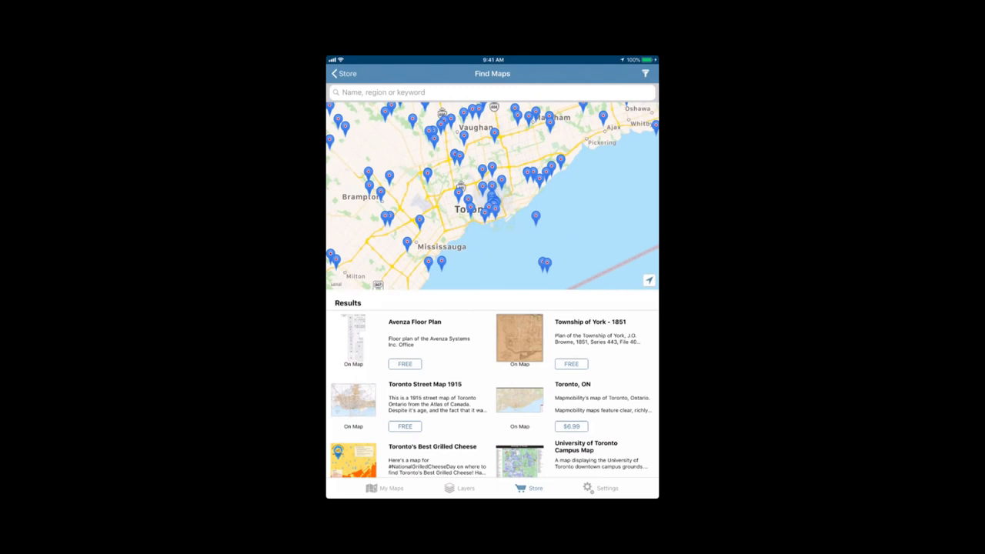
scroll("down", 3)
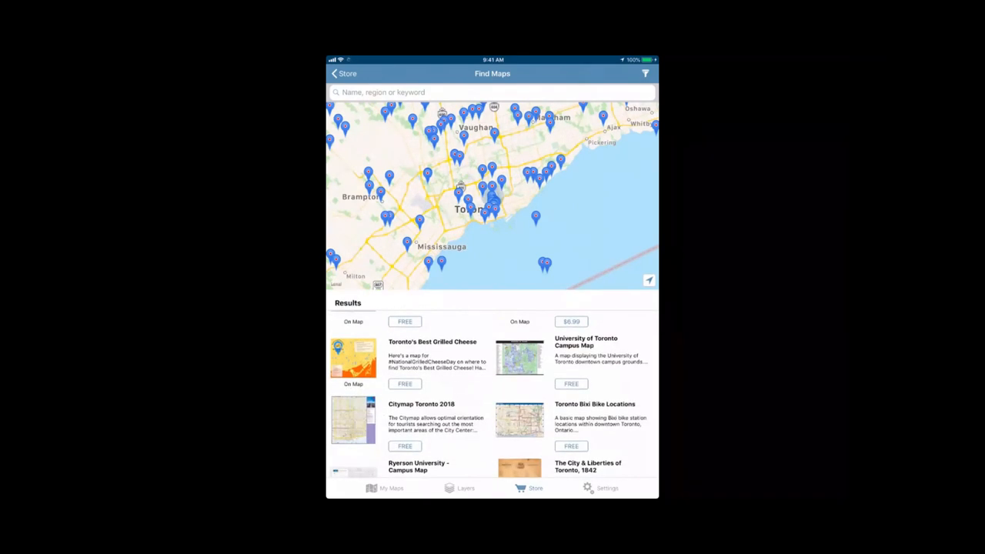
scroll("down", 3)
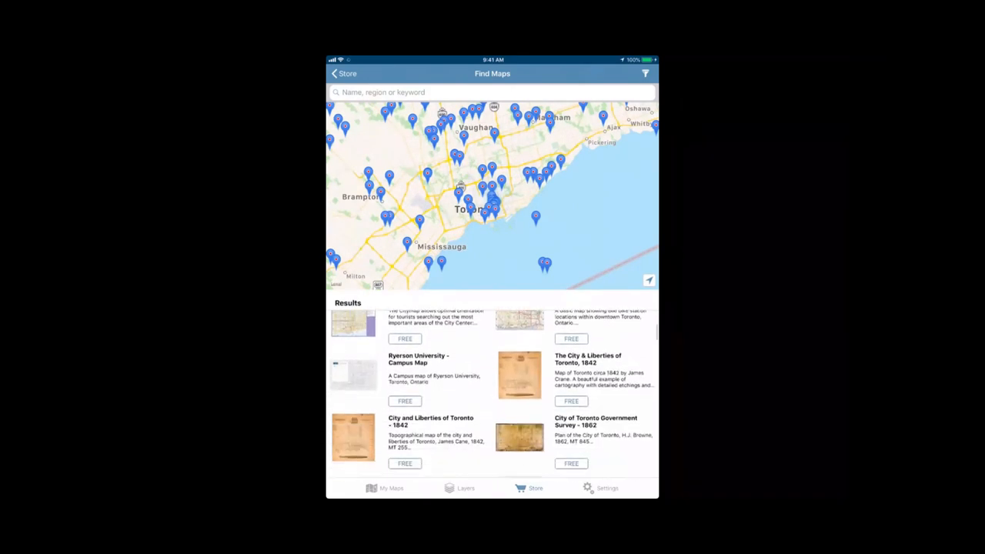
scroll("up", 3)
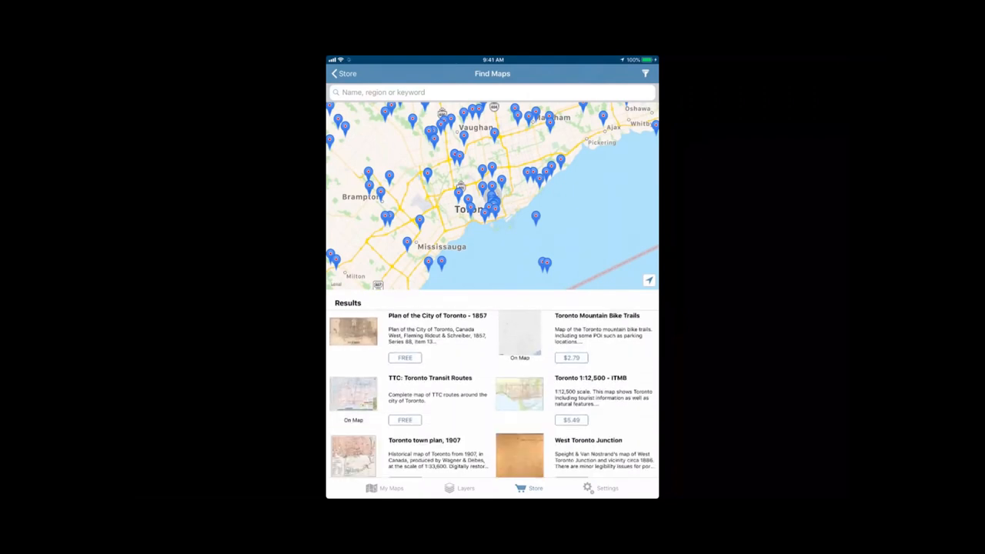
scroll("down", 3)
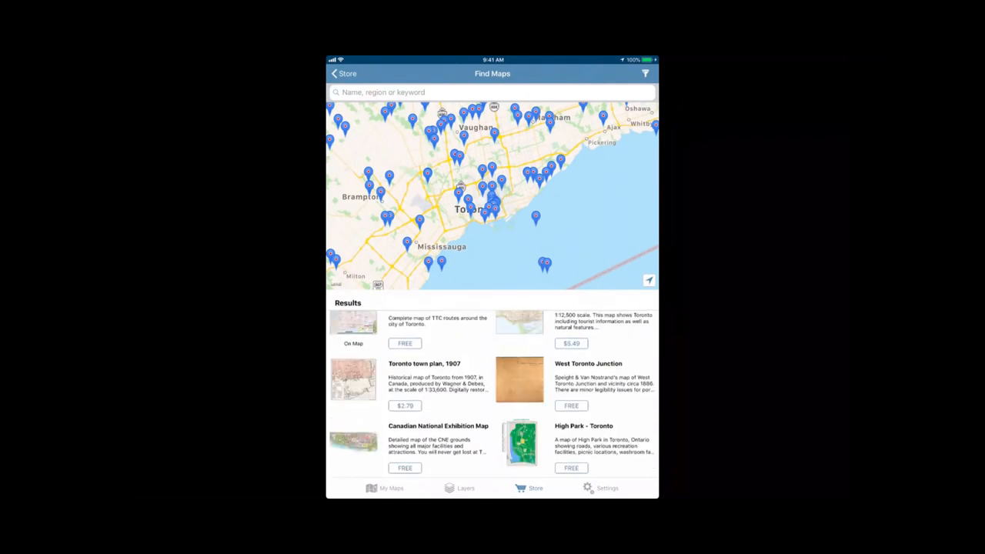
scroll("down", 3)
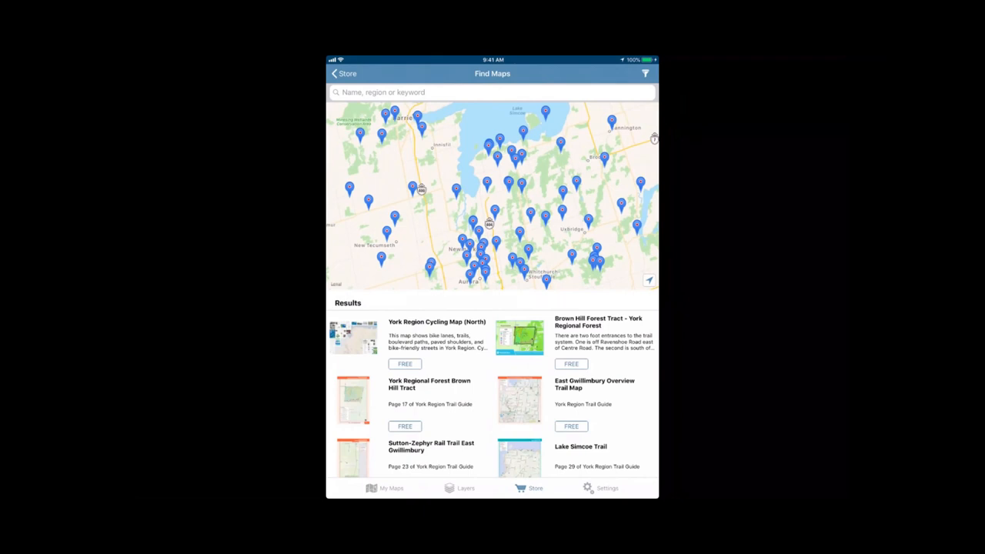
Shift the Find Maps view toward Toronto and bring up Search Settings listing map types to display
left_click_drag(493, 138, 493, 231)
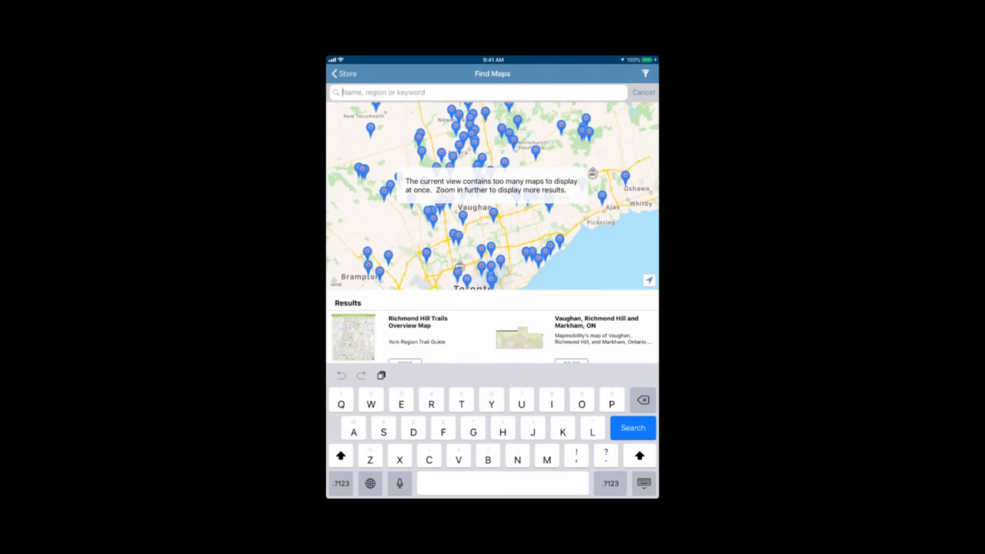
left_click(644, 92)
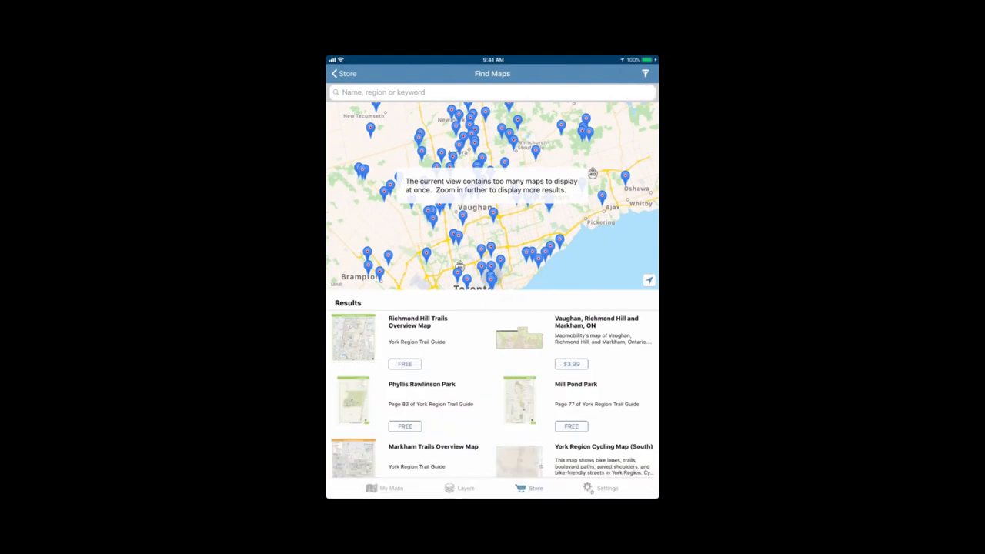
left_click(646, 73)
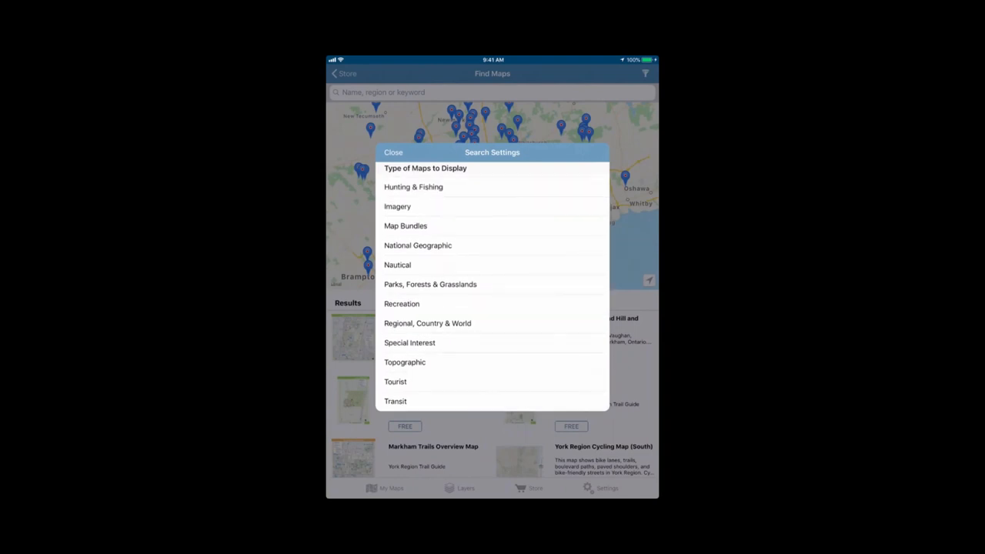
Switch off 'Free maps only' in Search Settings and return to results listing free and paid maps
scroll("up", 3)
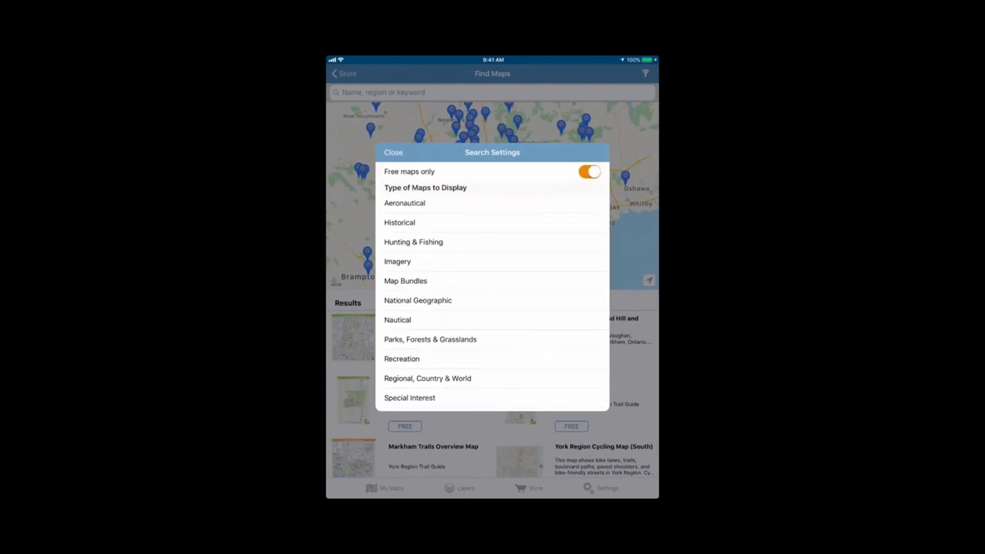
left_click(588, 170)
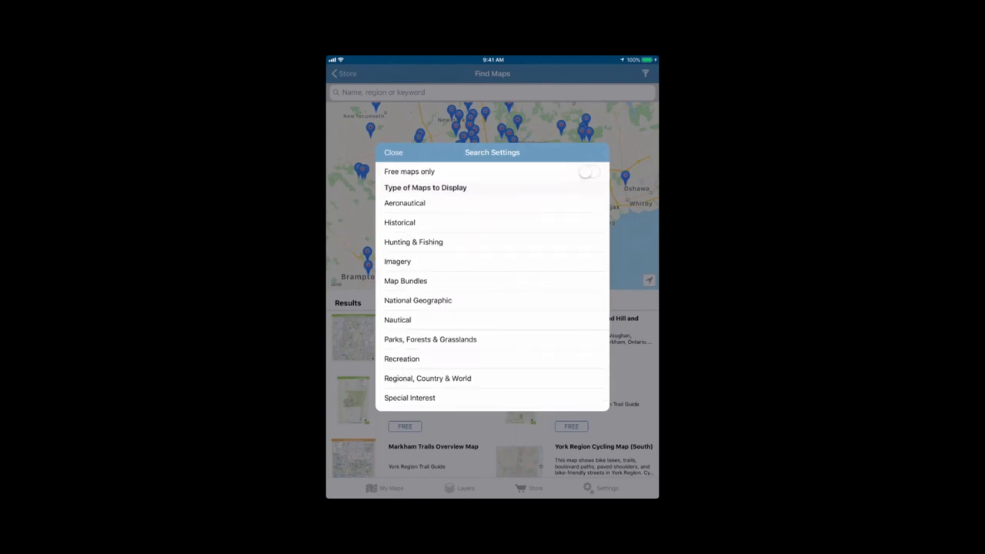
left_click(392, 152)
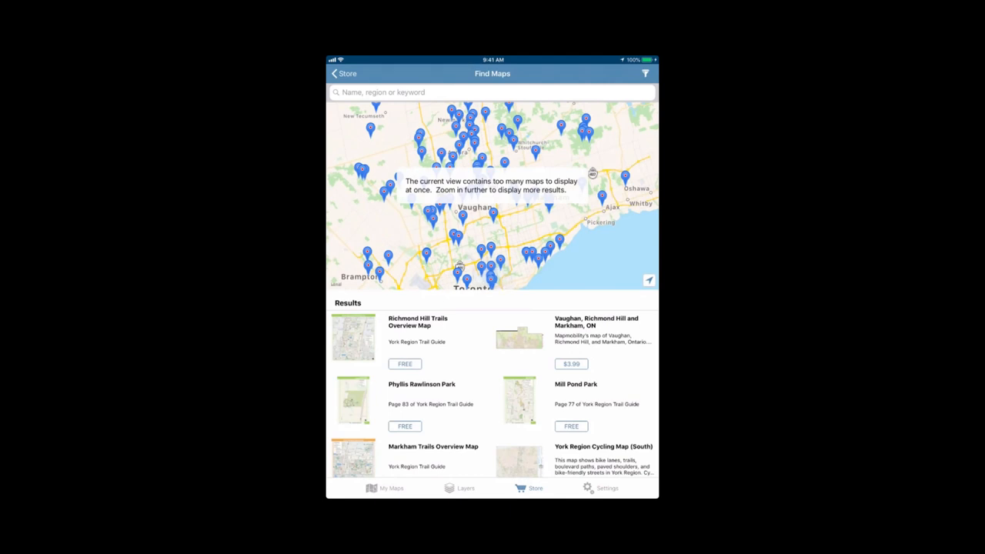
Search the store for 'Ttc' and show the free TTC: Toronto Transit Routes map's details
left_click(493, 92)
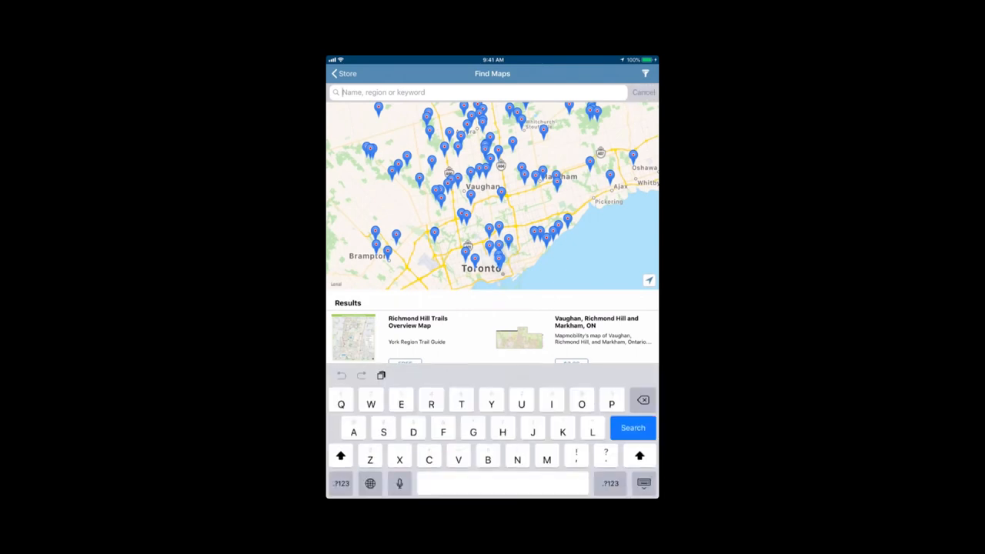
type("Ttc")
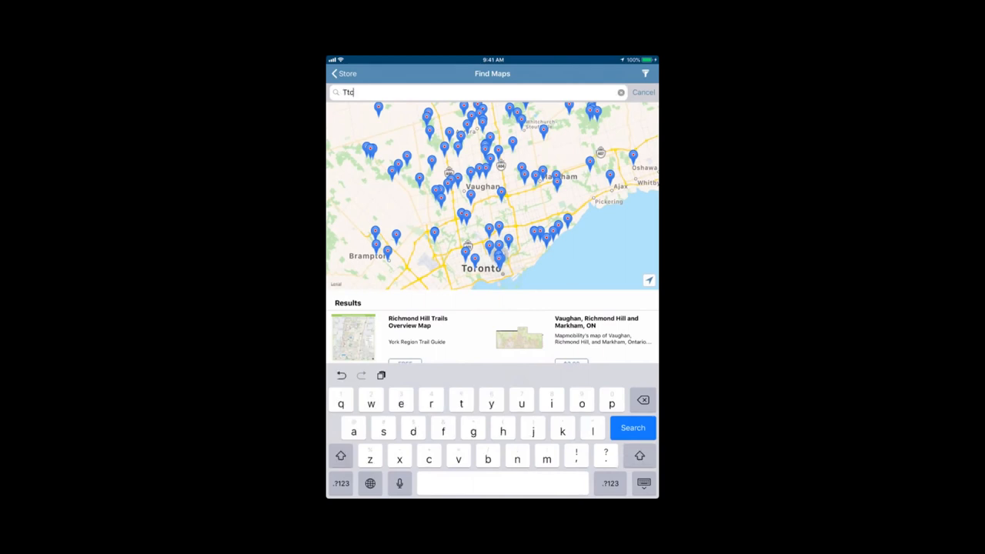
left_click(631, 428)
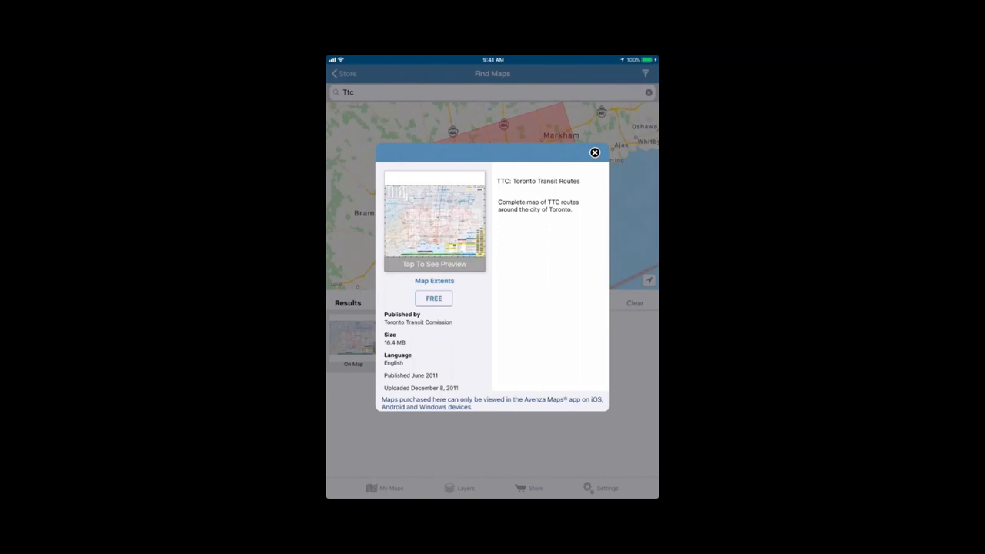
Download the free TTC: Toronto Transit Routes map, acknowledge success, and return to My Maps
left_click(434, 299)
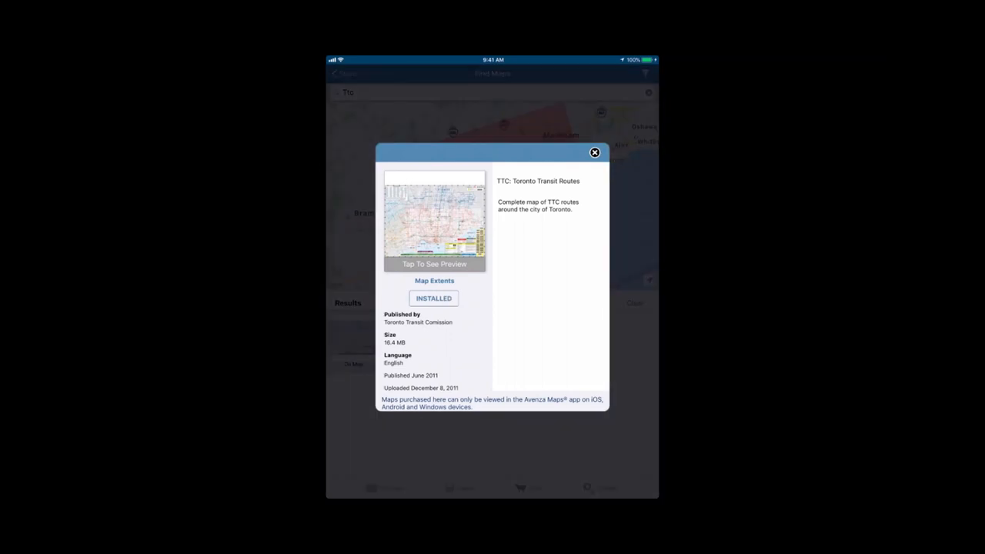
left_click(434, 298)
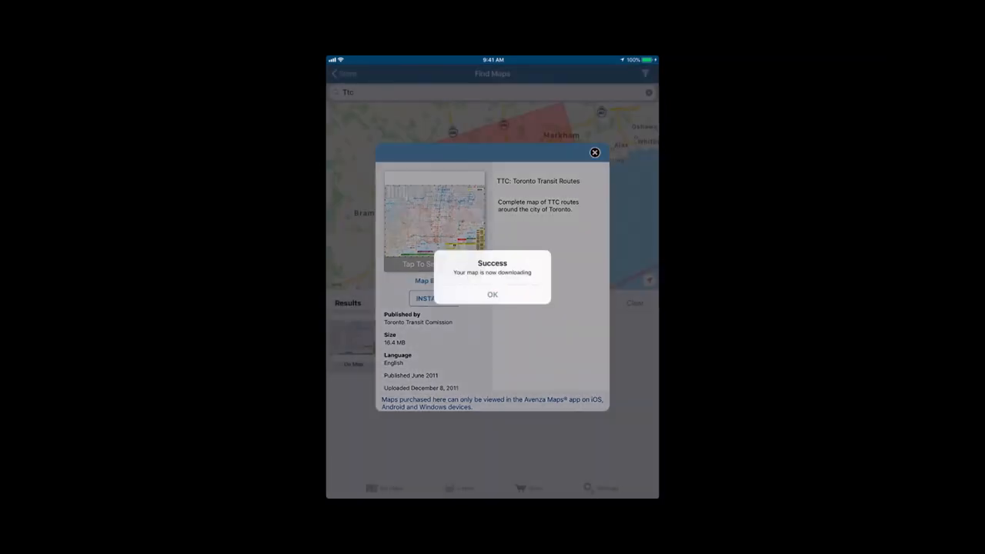
left_click(493, 294)
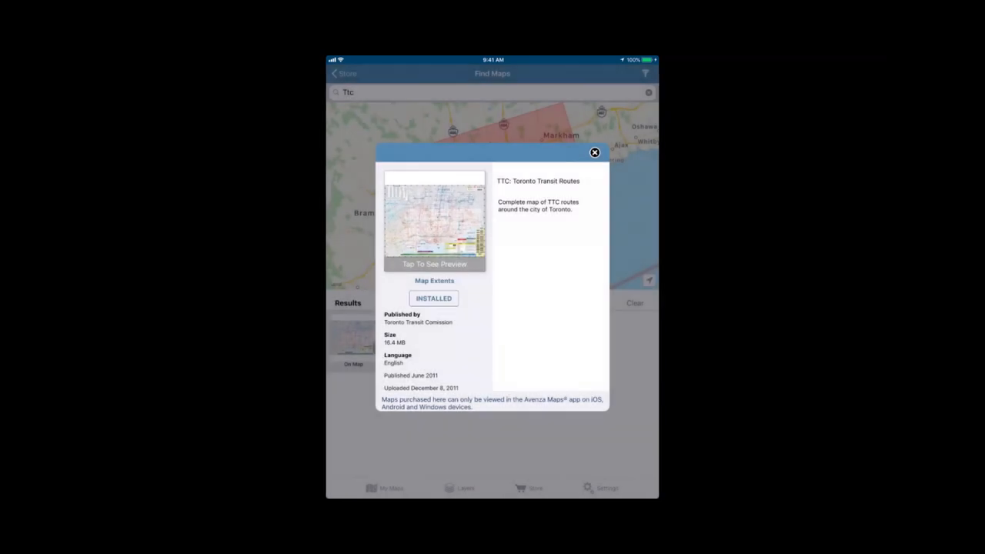
left_click(594, 153)
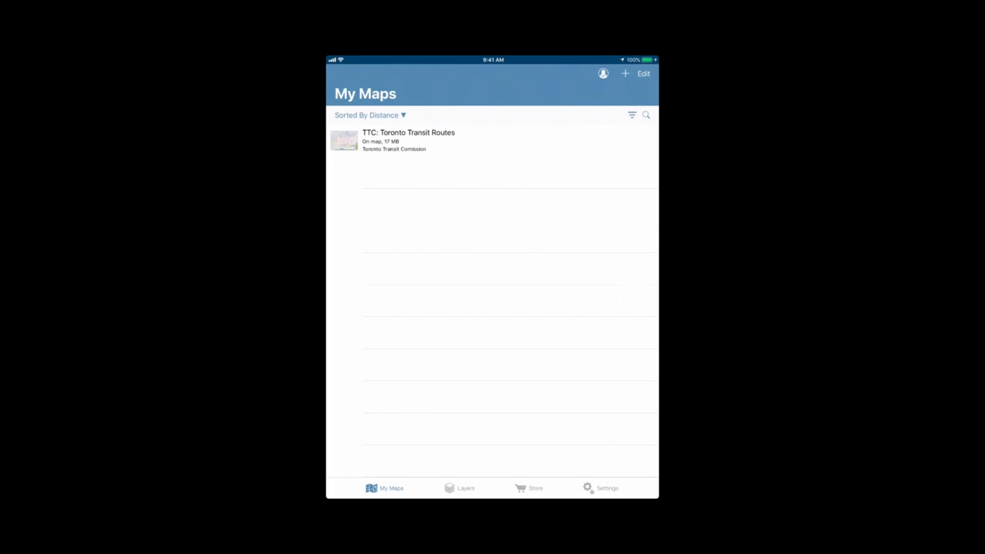
Show the Import Map choices (store, request, iTunes, Dropbox, URL) over My Maps
left_click(625, 74)
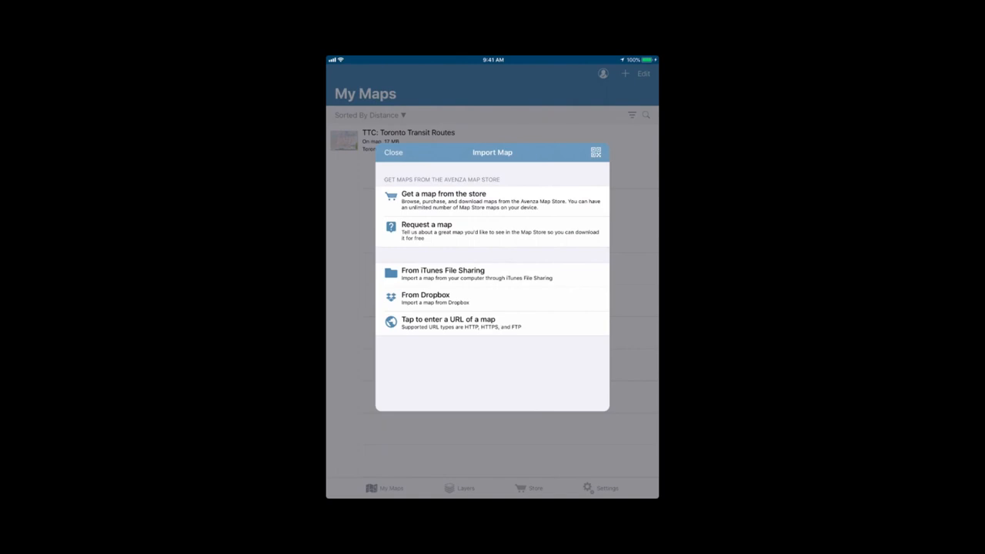
Scan the map's QR code with the camera to import Local Office Map into My Maps
left_click(595, 153)
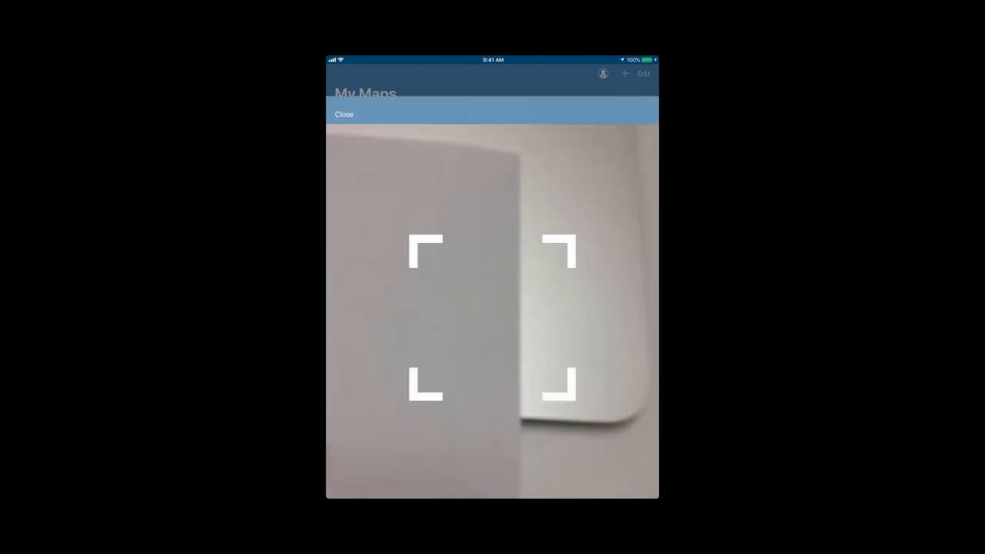
left_click(344, 114)
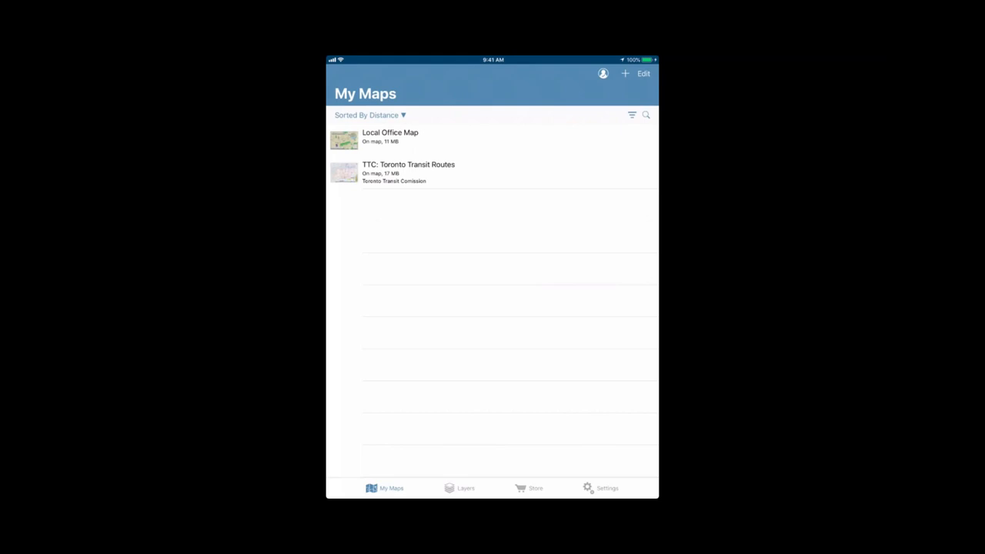
Sort My Maps by name, then date, then back to distance, and show the filter choices
left_click(369, 114)
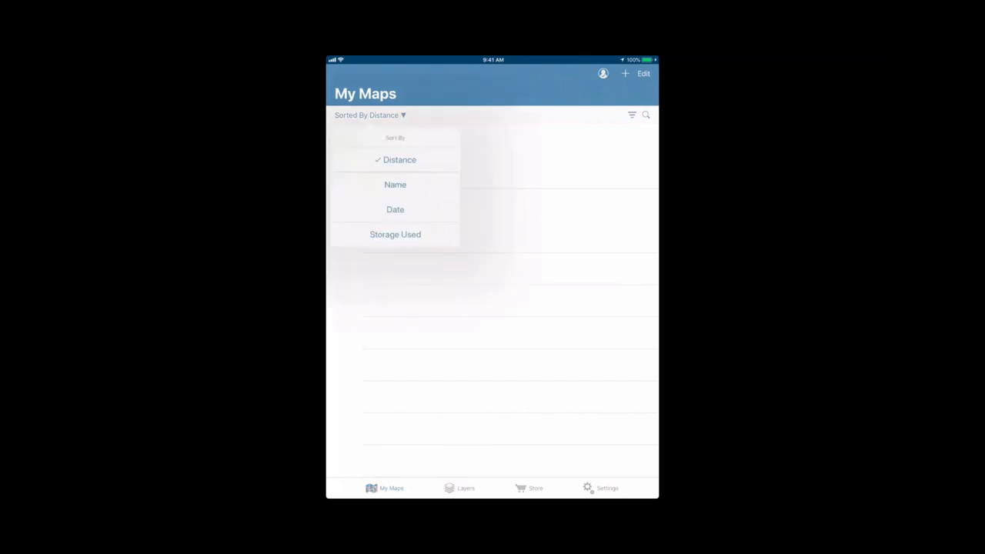
left_click(395, 185)
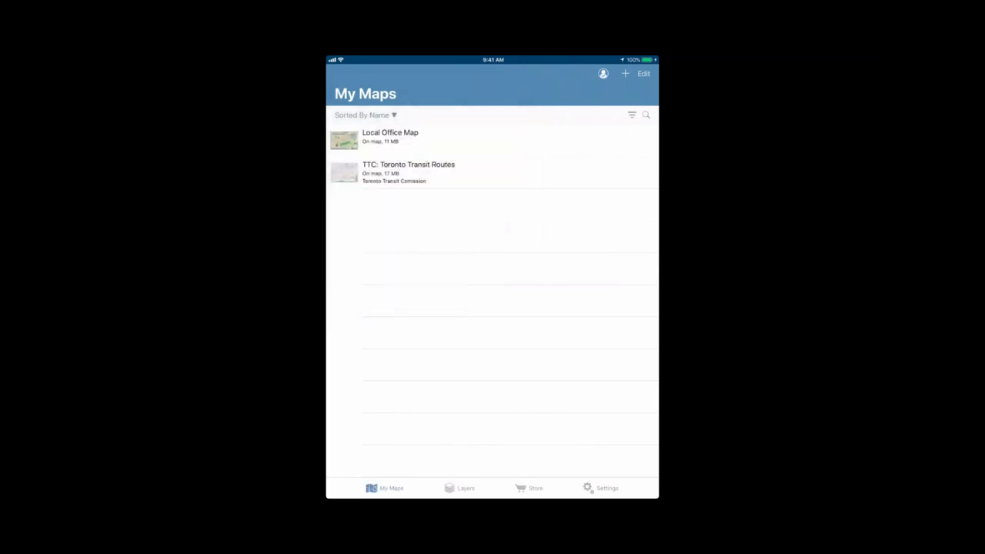
left_click(367, 114)
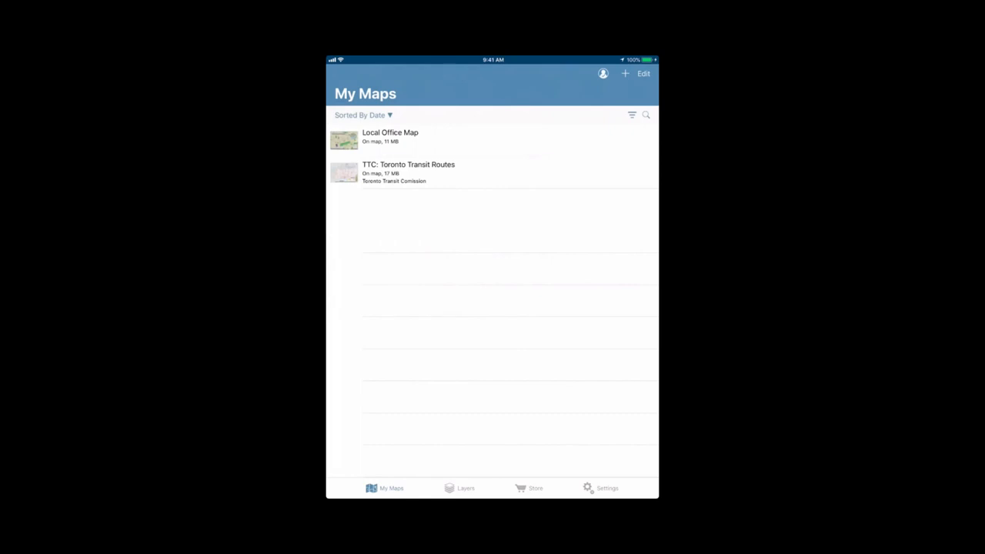
left_click(362, 114)
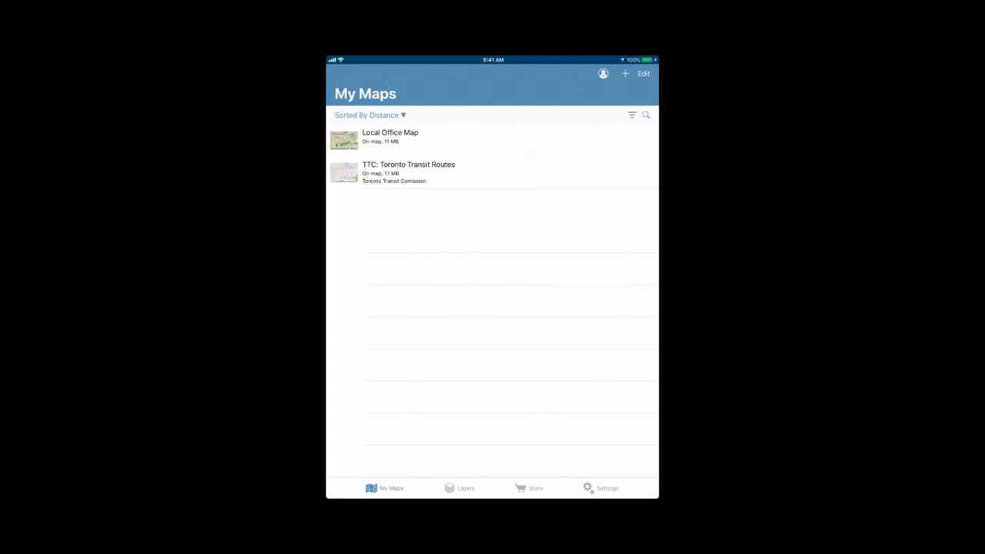
left_click(631, 113)
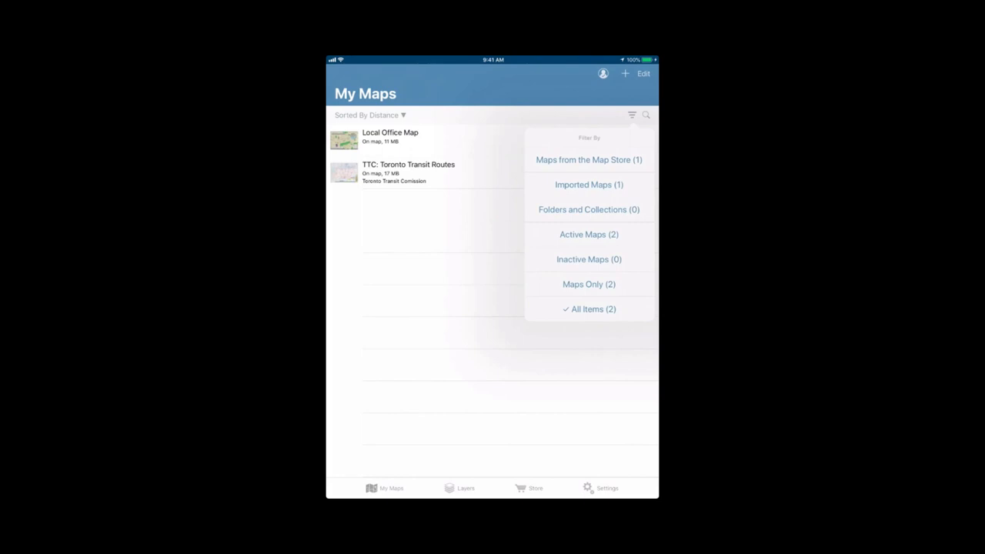
Filter My Maps to Map Store maps, then to imported maps so only Local Office Map is listed
left_click(588, 185)
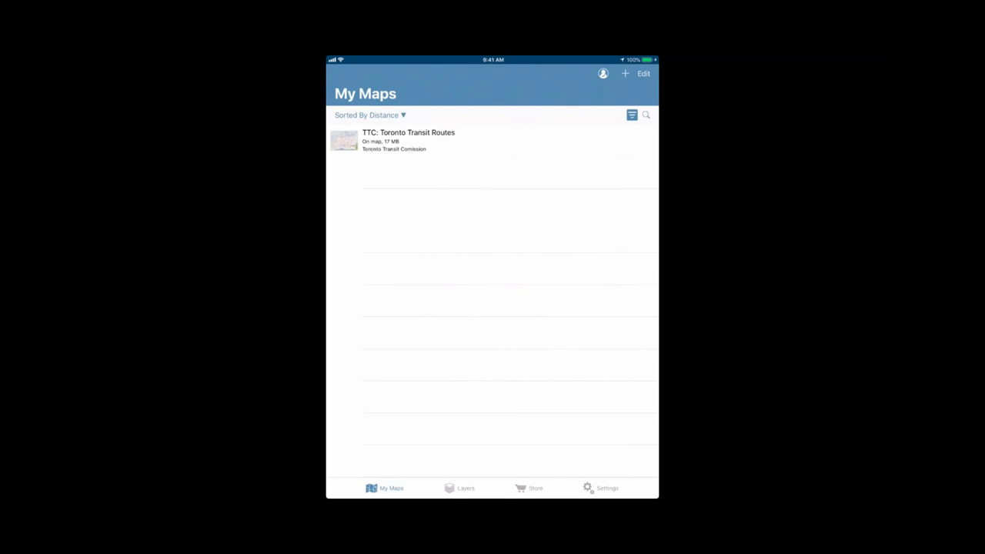
left_click(632, 114)
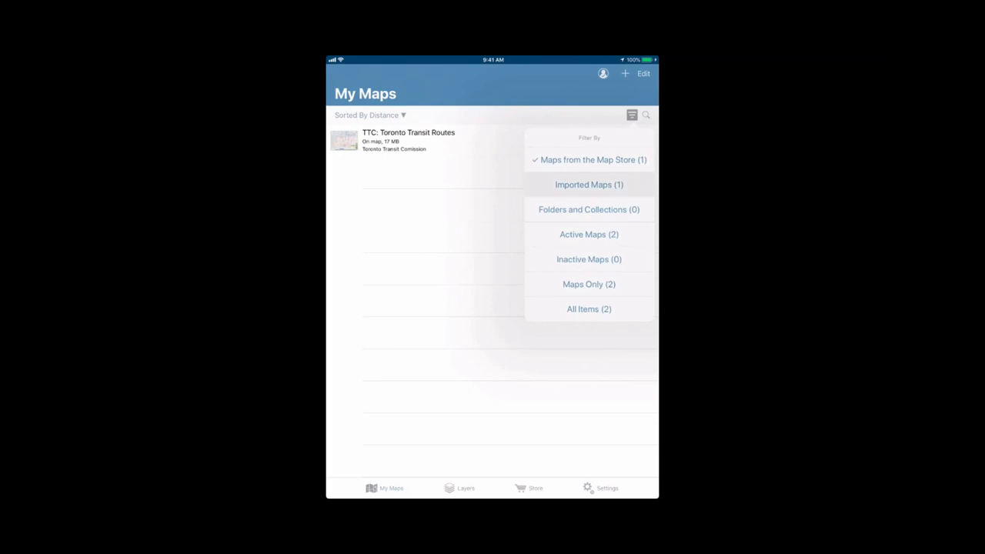
left_click(588, 185)
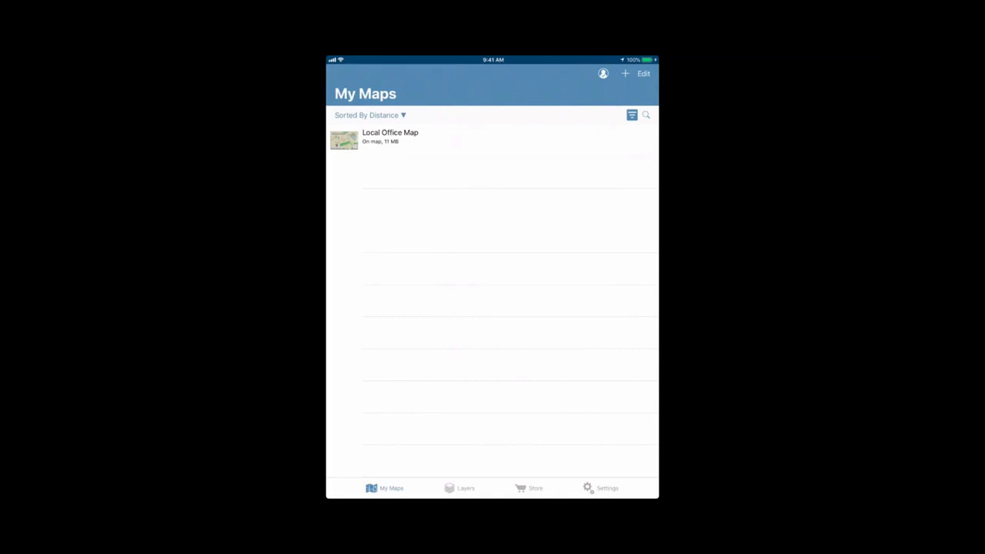
left_click(631, 114)
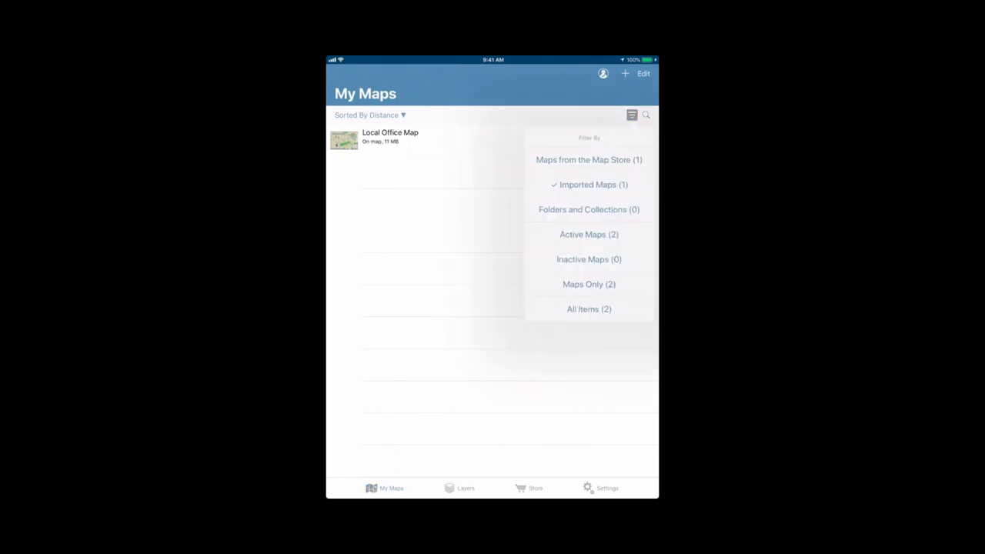
left_click(588, 307)
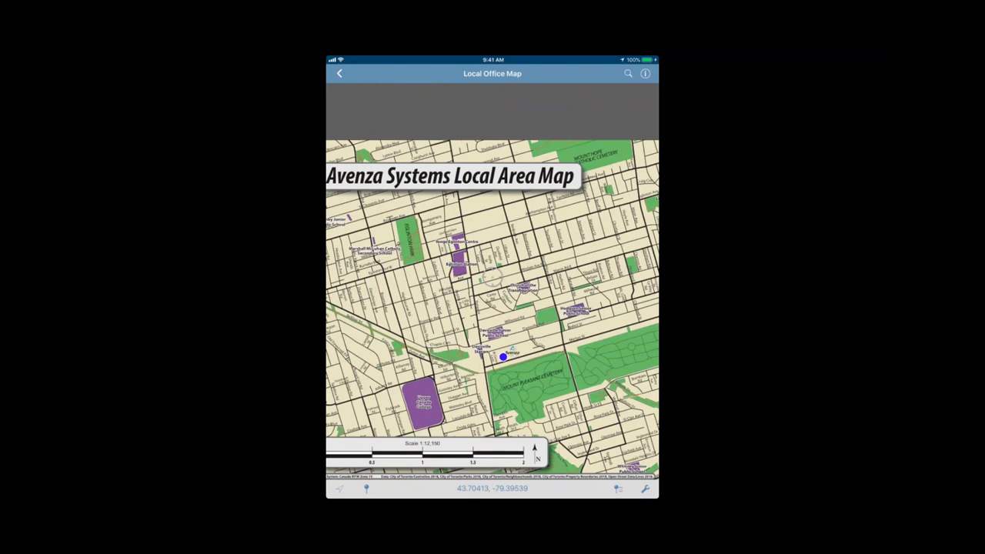
Browse the Display Format list, choose degrees-decimal-minutes WGS 84, then return to decimal degrees
left_click(492, 488)
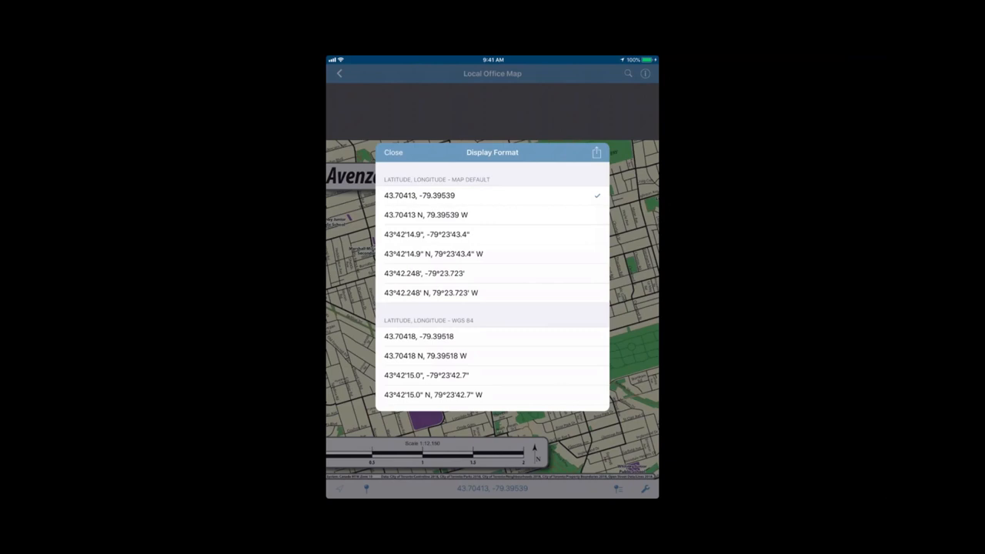
scroll("down", 3)
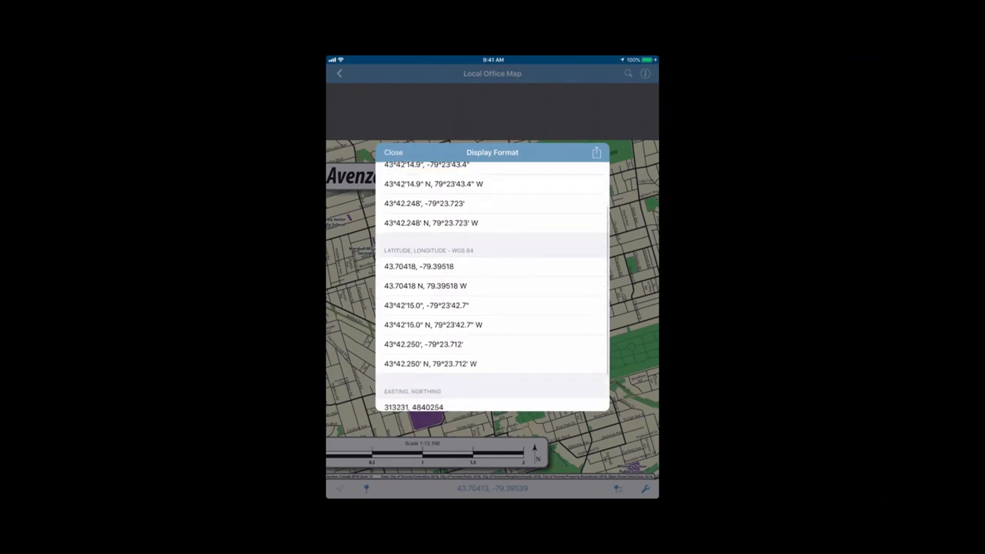
scroll("up", 3)
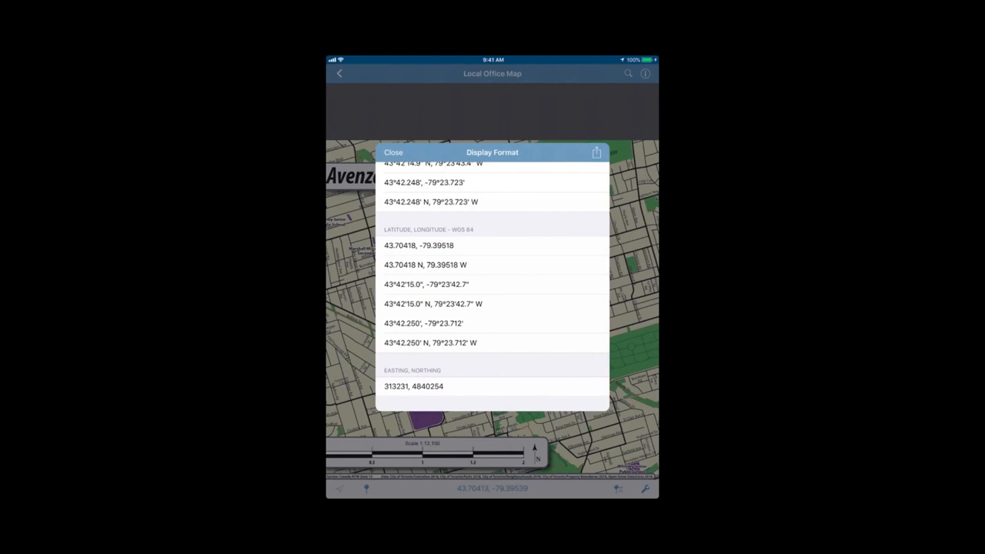
scroll("up", 3)
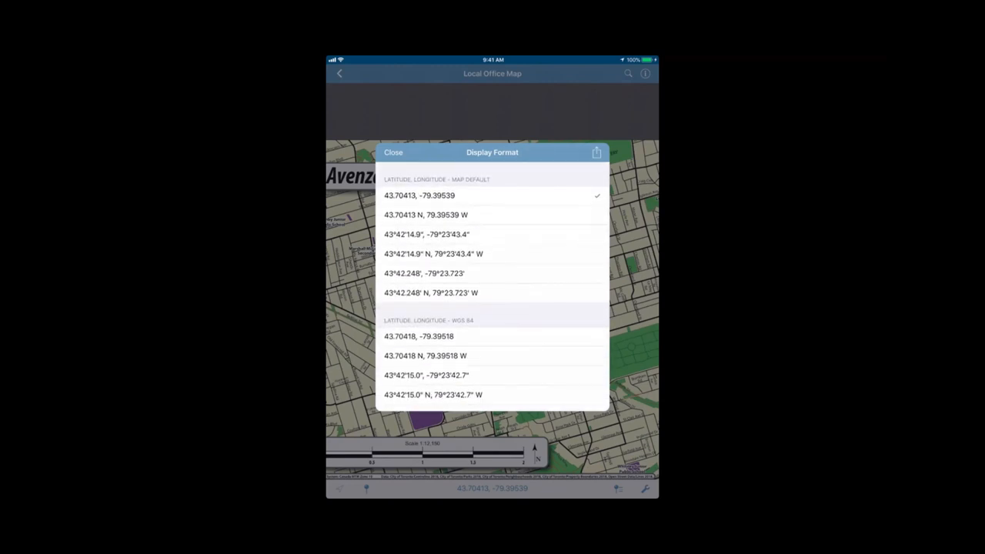
scroll("down", 3)
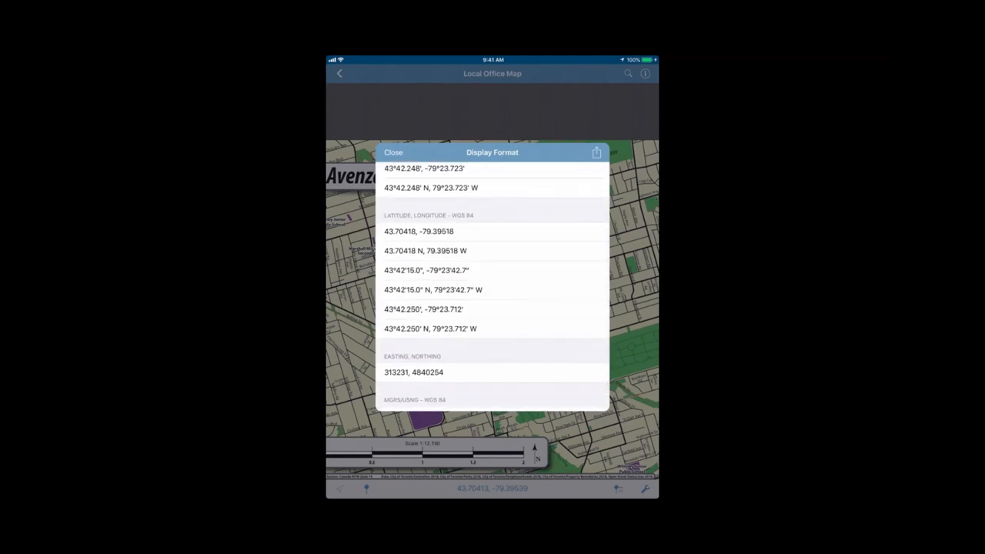
left_click(393, 152)
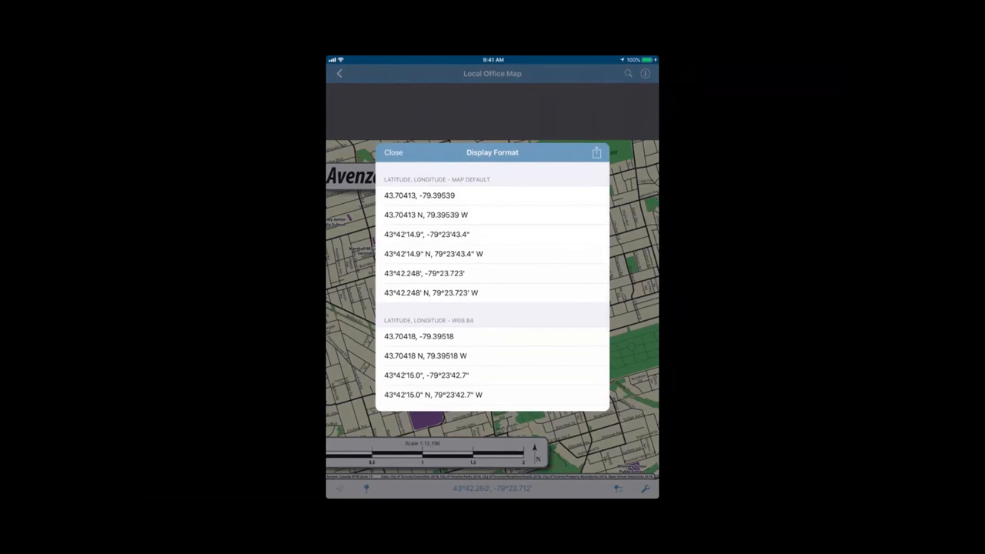
left_click(395, 152)
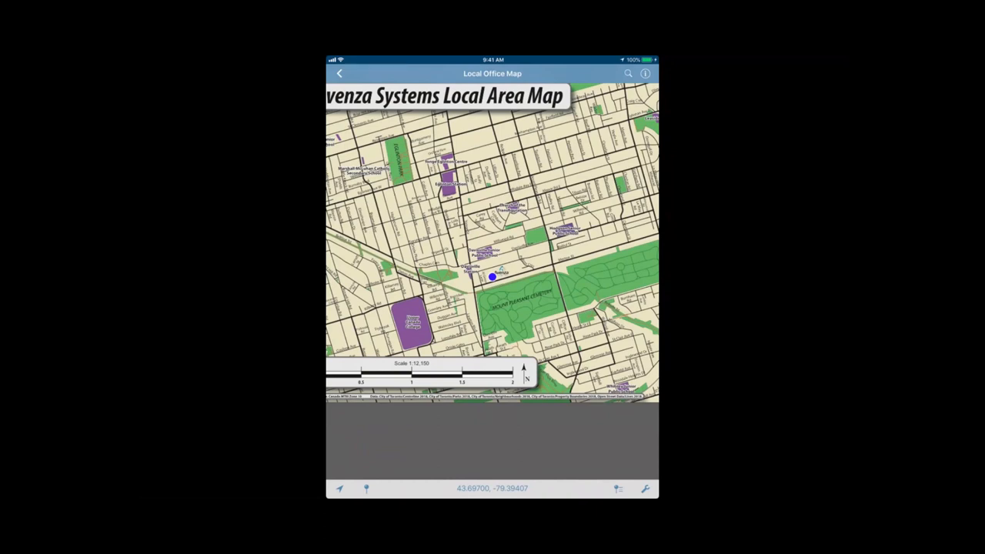
Leave the Local Office Map to return to My Maps
left_click(338, 74)
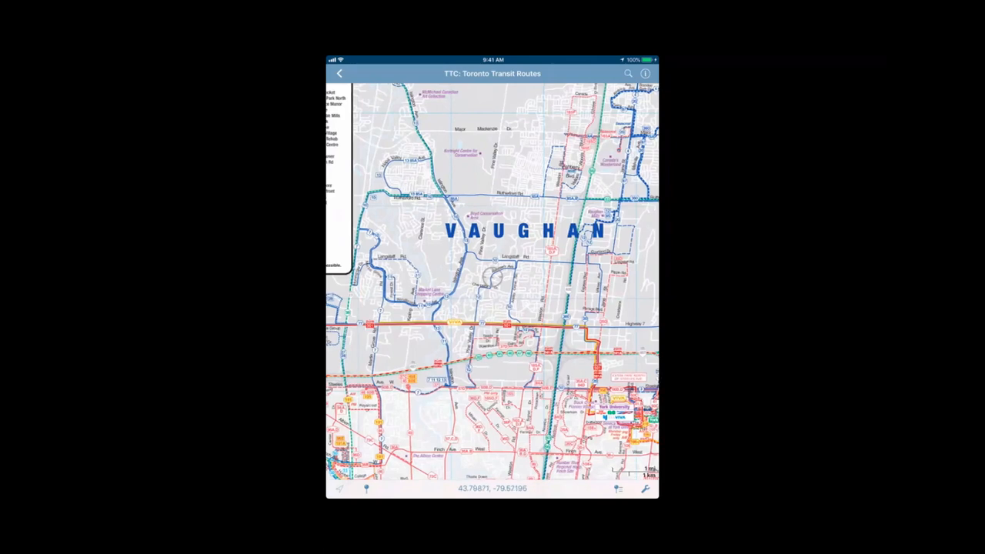
Pan the TTC: Toronto Transit Routes map to another part of Vaughan
left_click_drag(492, 231, 493, 347)
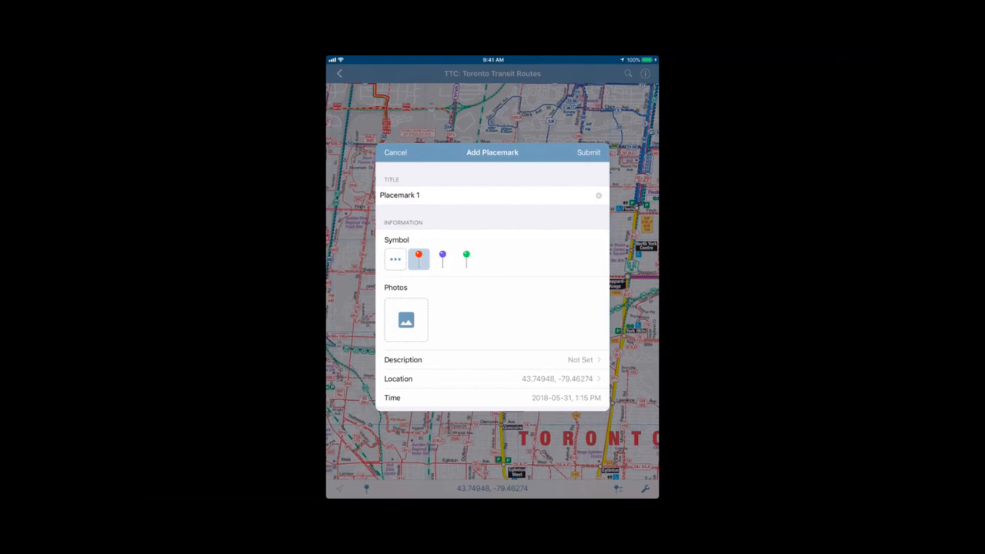
Give Placemark 1 the Orange Pin symbol and submit it onto the transit map
left_click(395, 259)
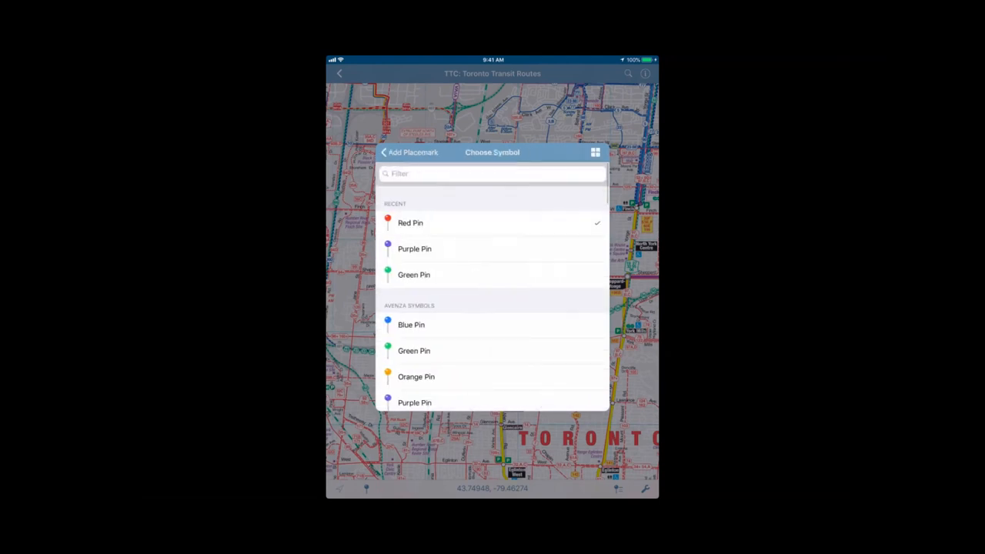
scroll("down", 3)
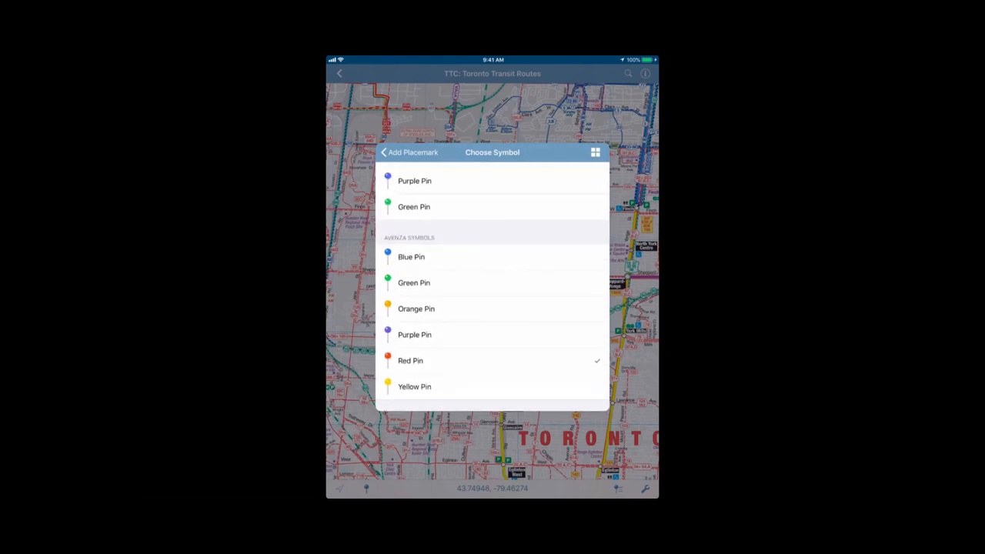
left_click(409, 152)
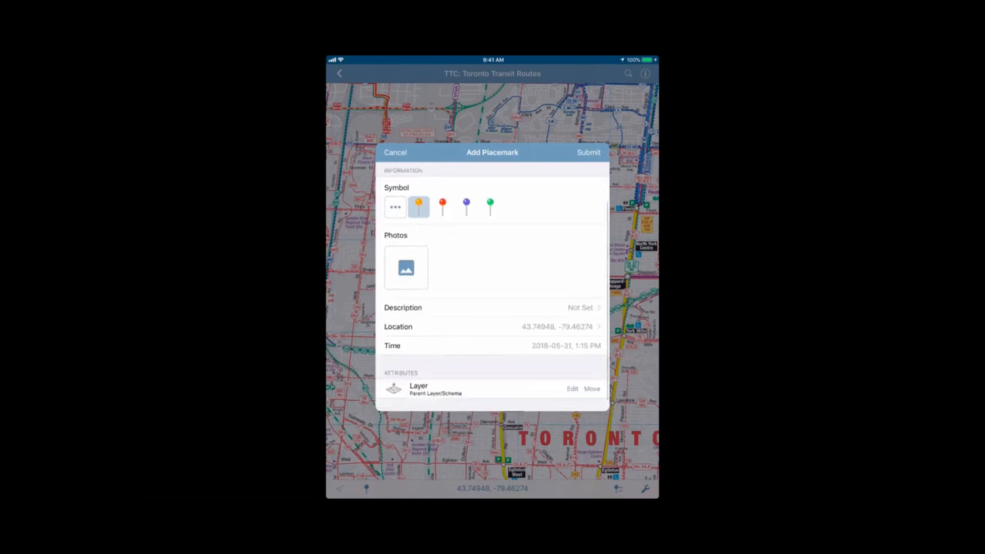
scroll("up", 3)
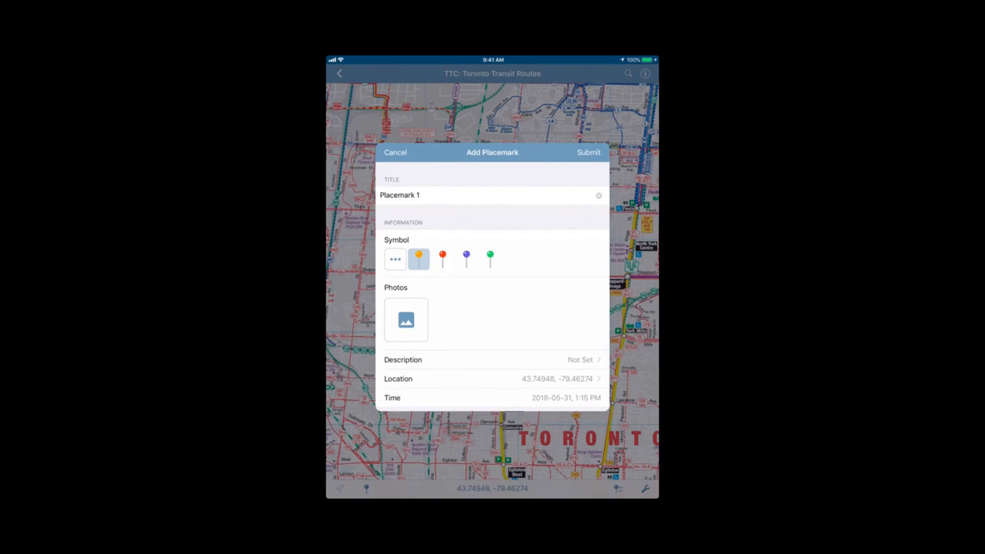
left_click(589, 153)
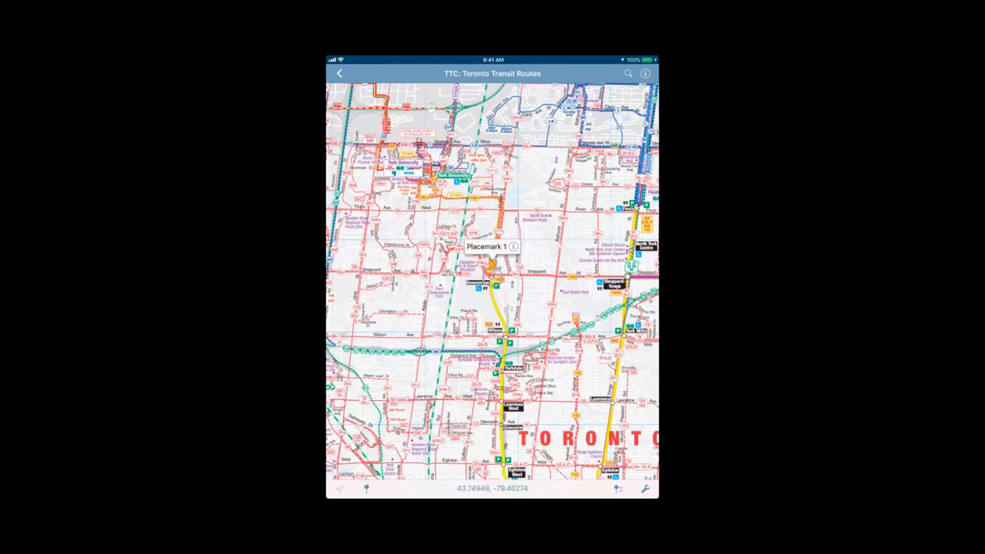
View Placemark 1's Edit Placemark details and close them
left_click(515, 246)
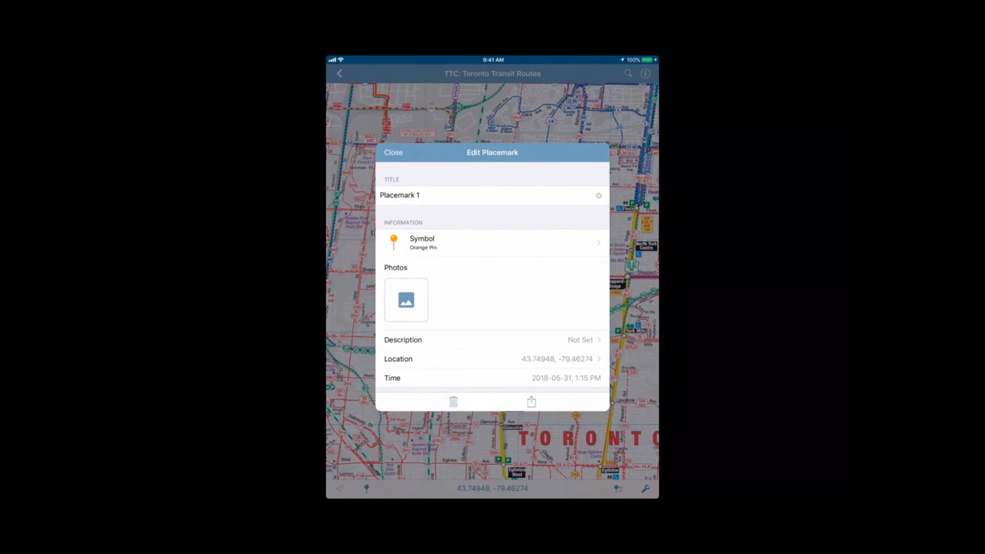
left_click(394, 153)
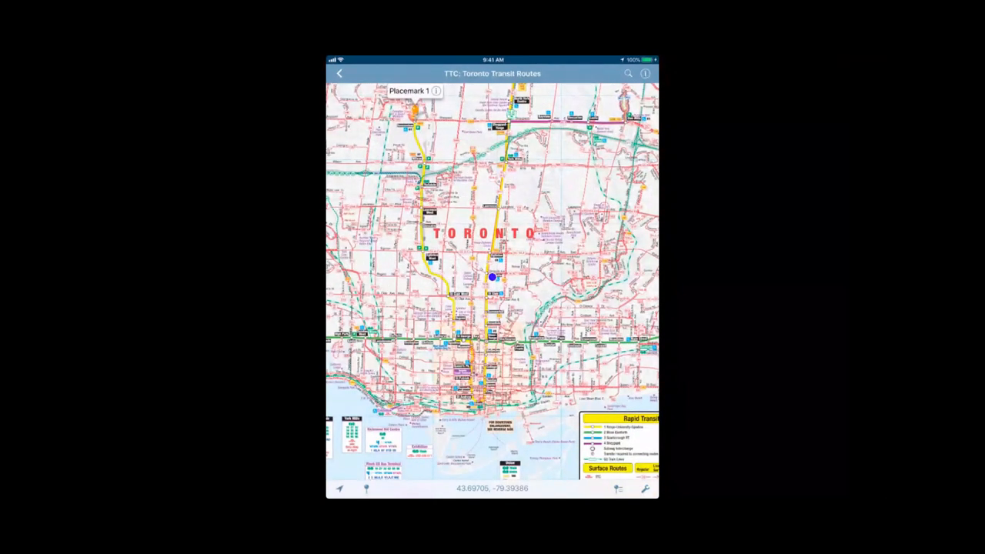
Record a short GPS track on the transit map, then stop and confirm Stop Tracking
left_click(645, 490)
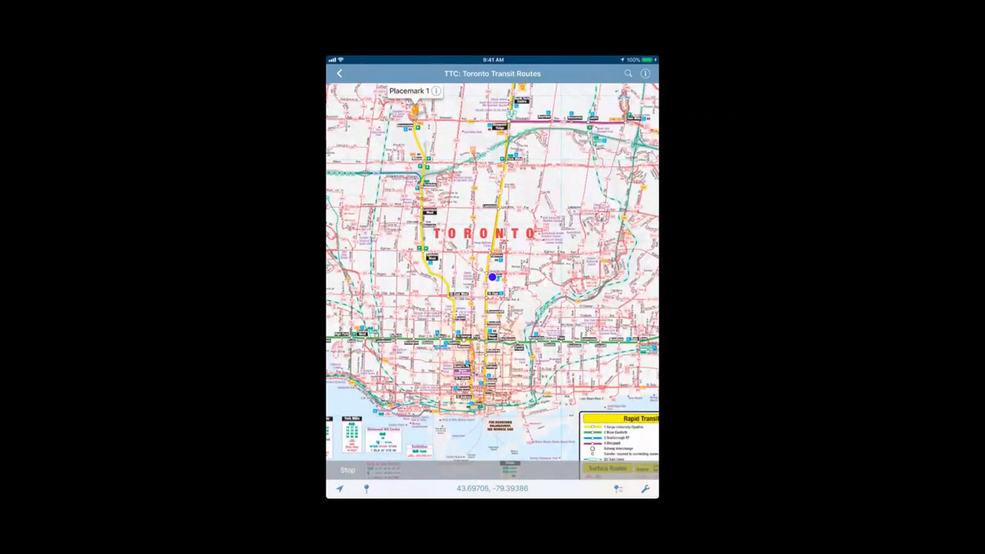
left_click(348, 471)
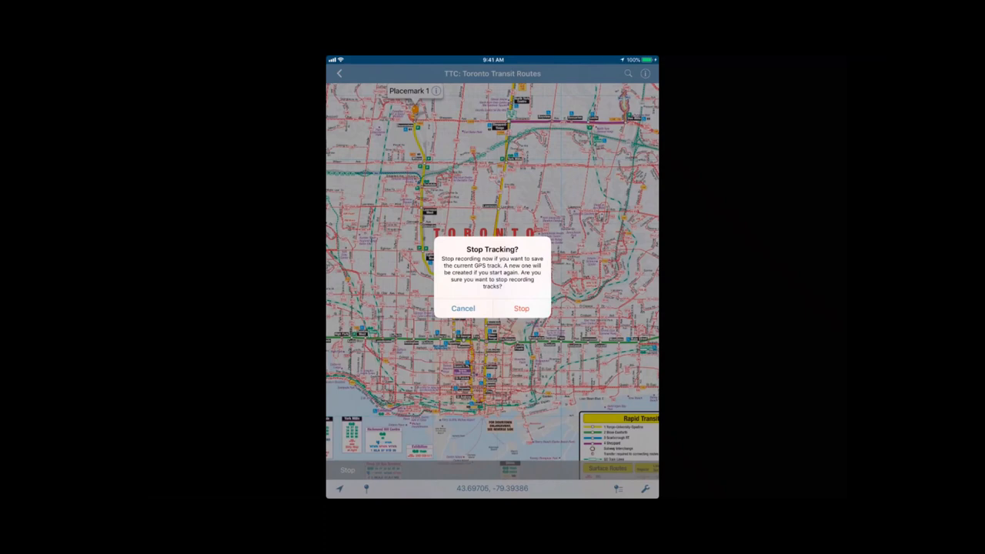
left_click(520, 308)
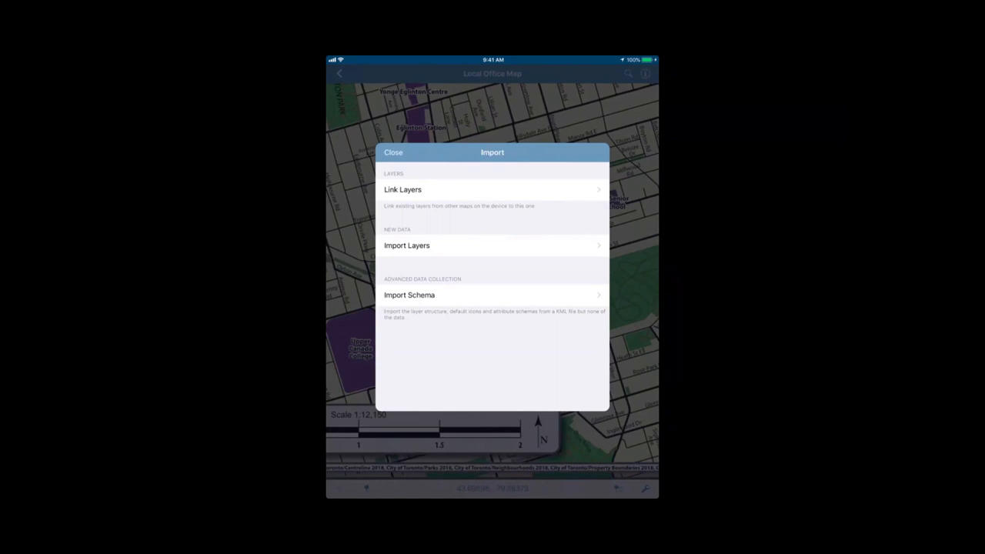
Import Track.kml from Dropbox via Import Layers so Track 1 appears on Local Office Map
left_click(394, 153)
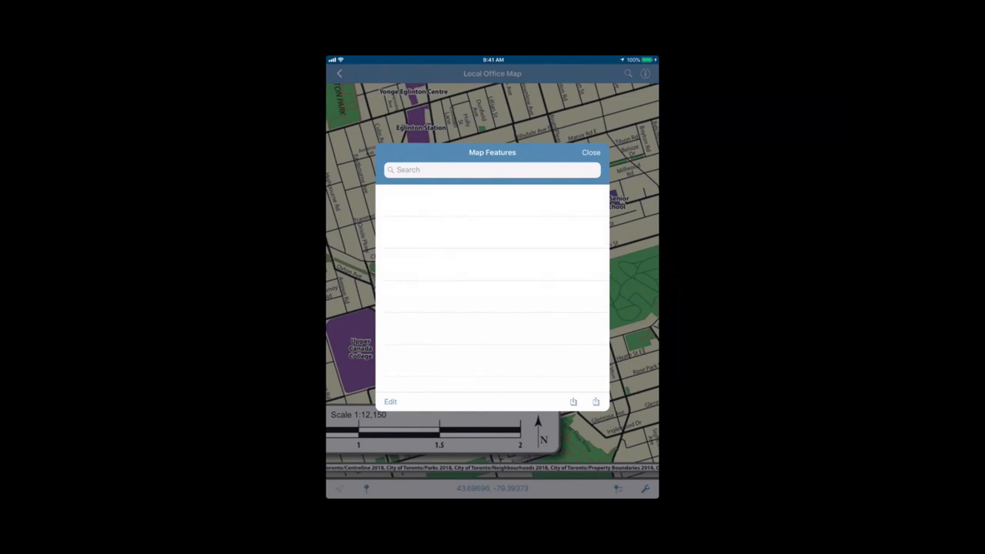
left_click(596, 400)
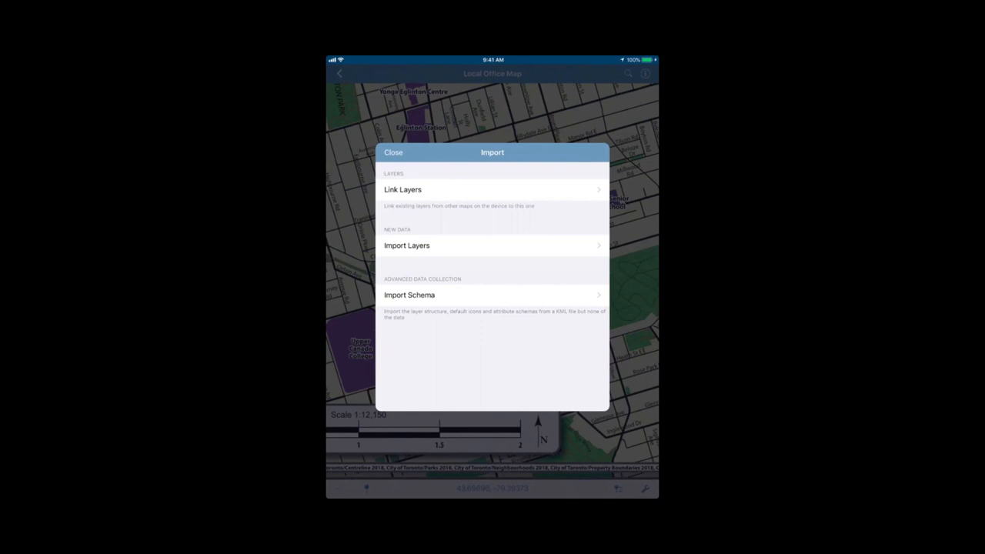
left_click(407, 244)
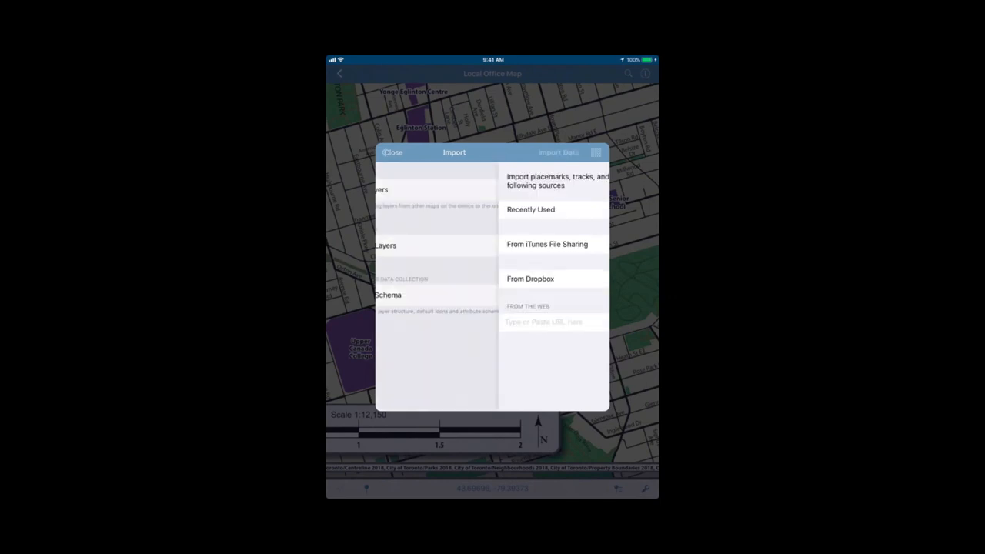
left_click(529, 279)
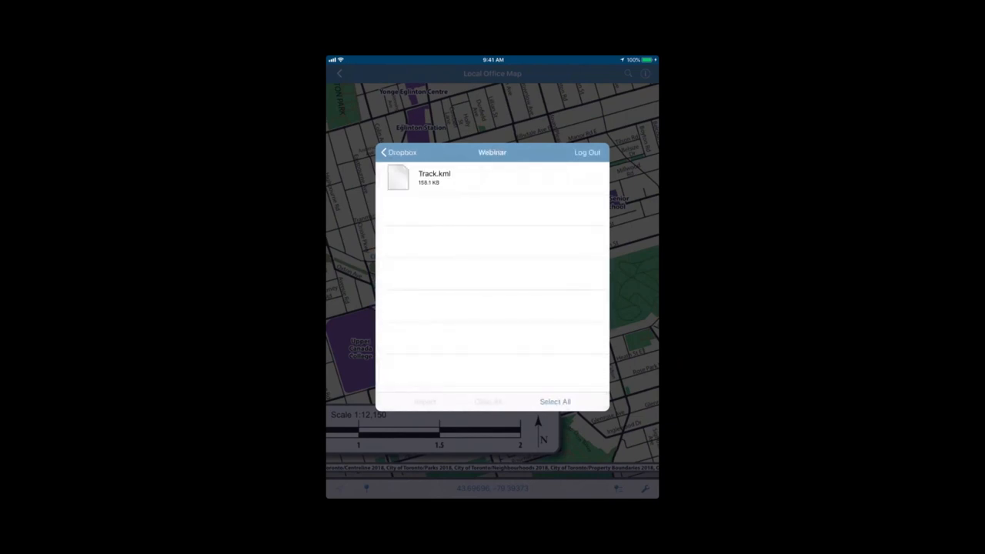
left_click(397, 179)
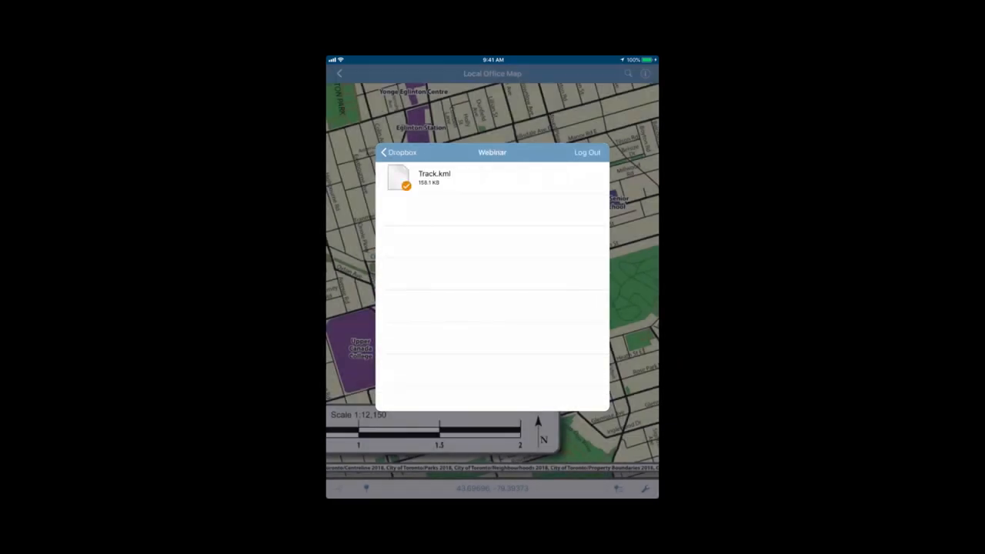
left_click(434, 178)
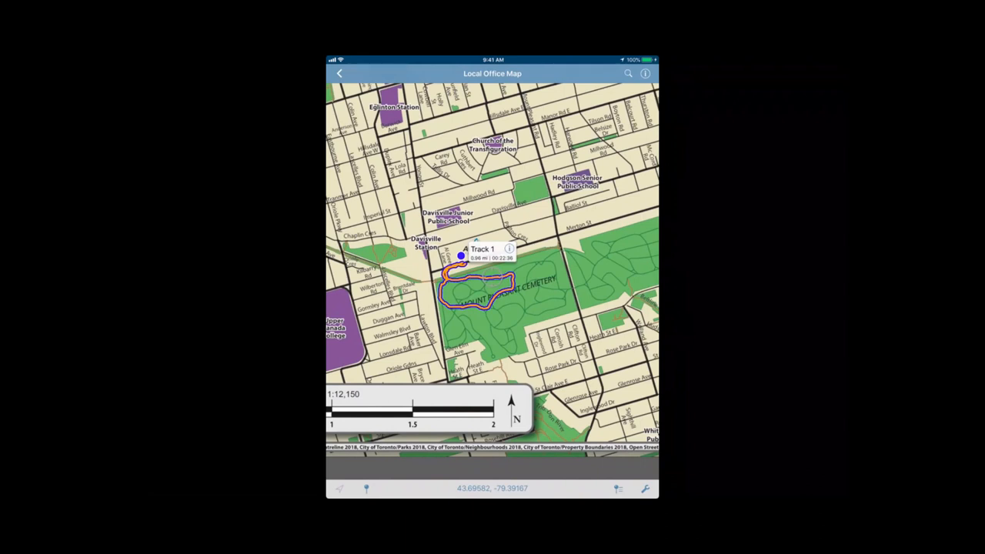
Review Track 1's Edit Track details, then close them to reach Map Features
left_click(509, 250)
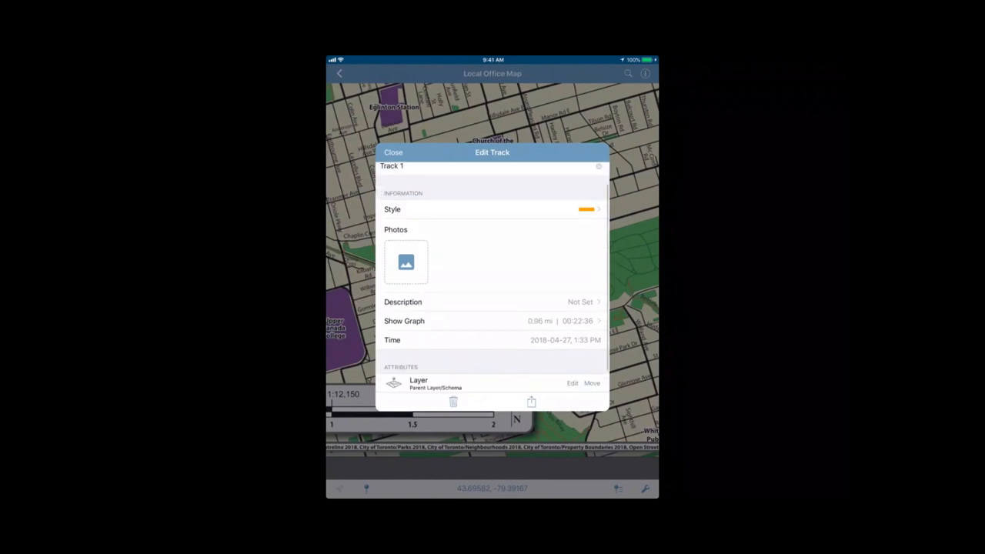
scroll("up", 3)
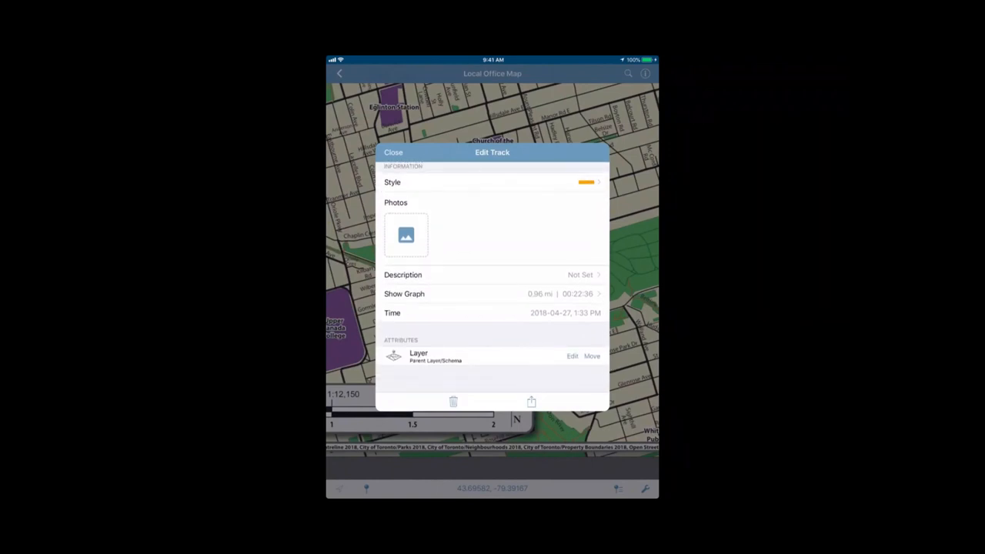
scroll("down", 3)
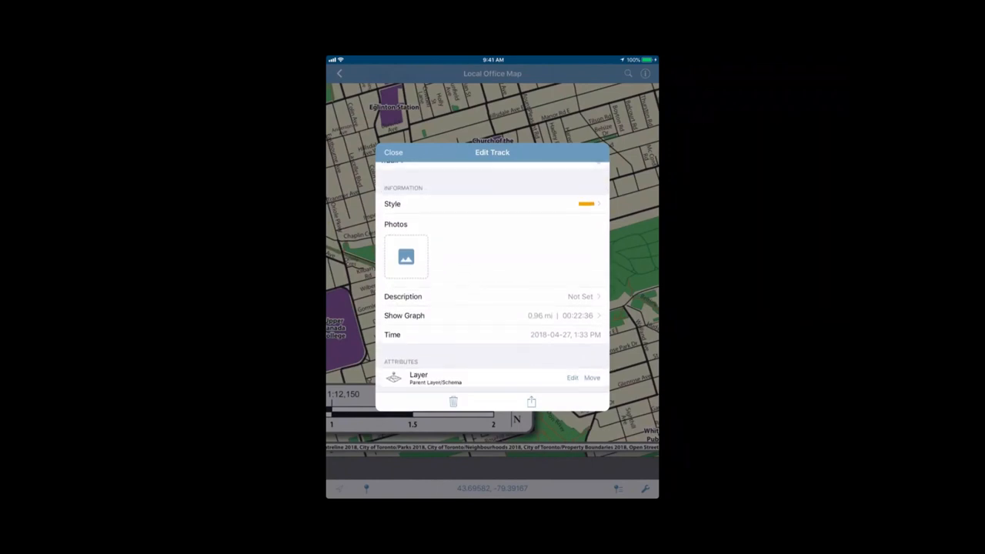
scroll("down", 3)
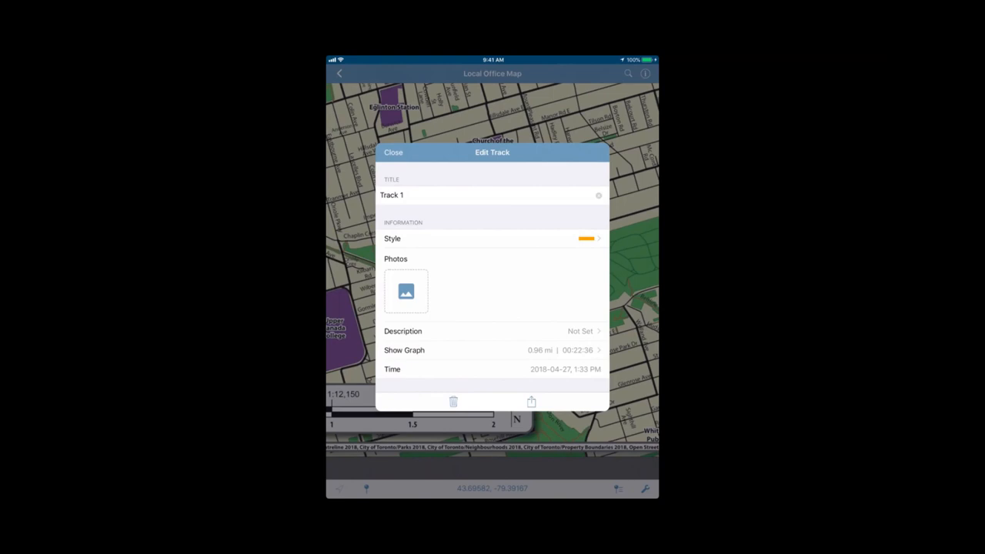
scroll("down", 3)
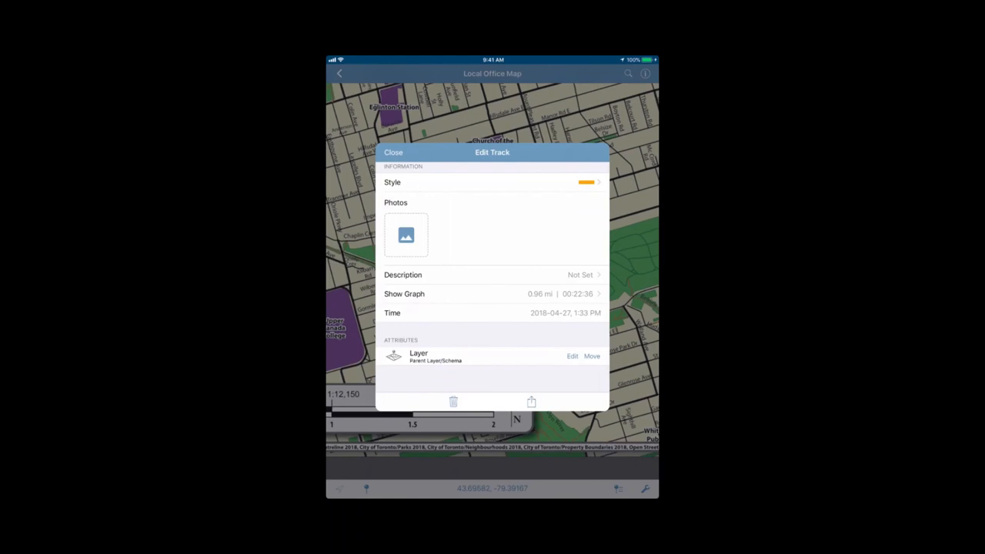
left_click(493, 295)
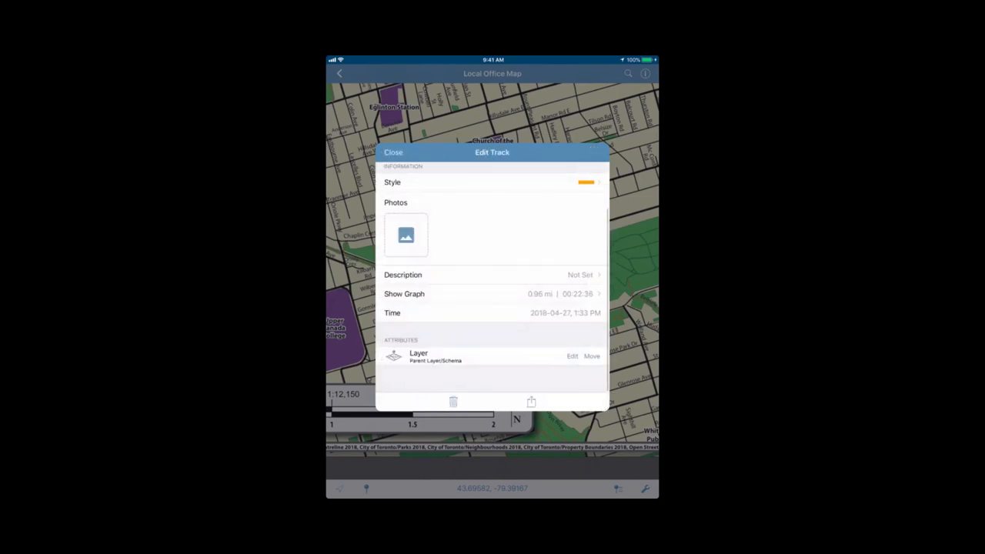
left_click(394, 152)
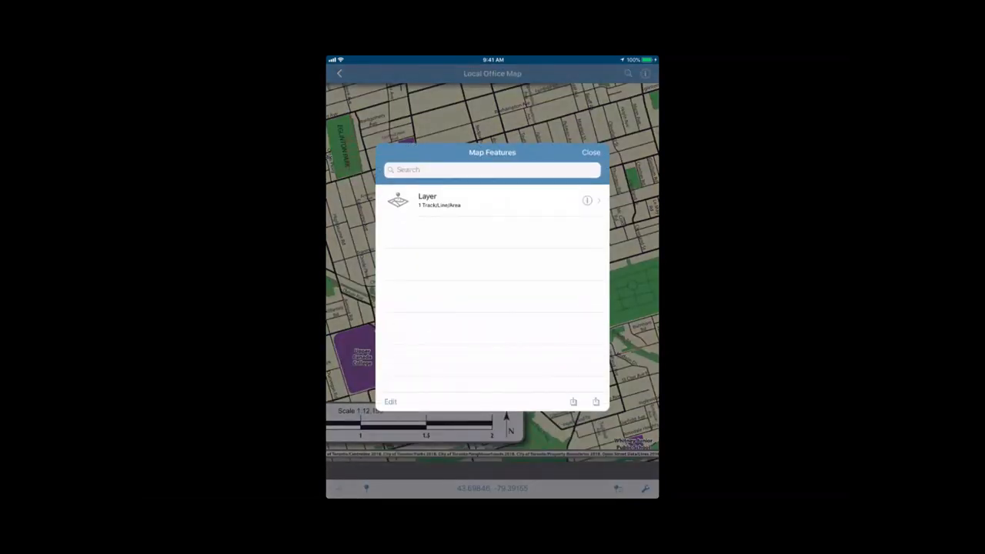
Start exporting Local Office Map.kml, keeping KML format with all features and layers selected
left_click(572, 402)
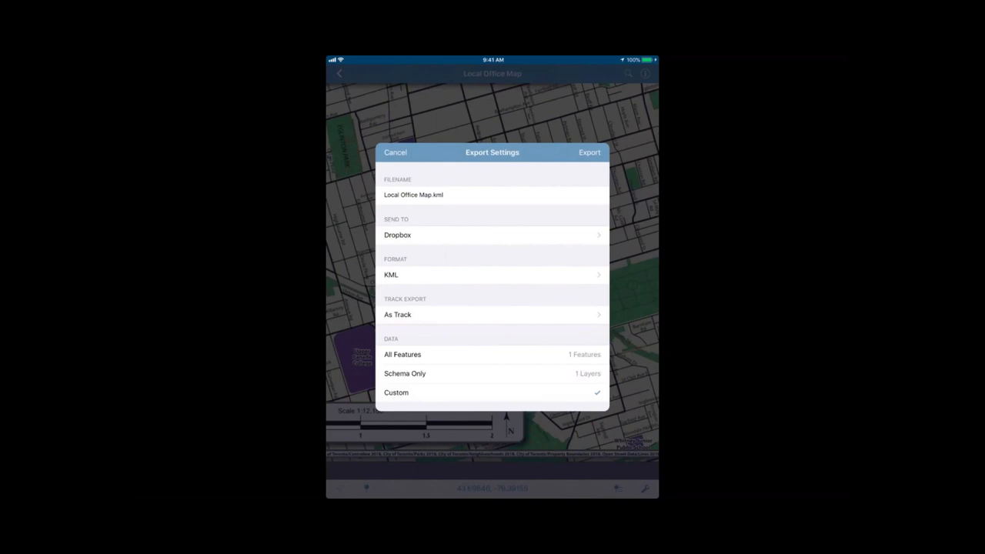
left_click(492, 234)
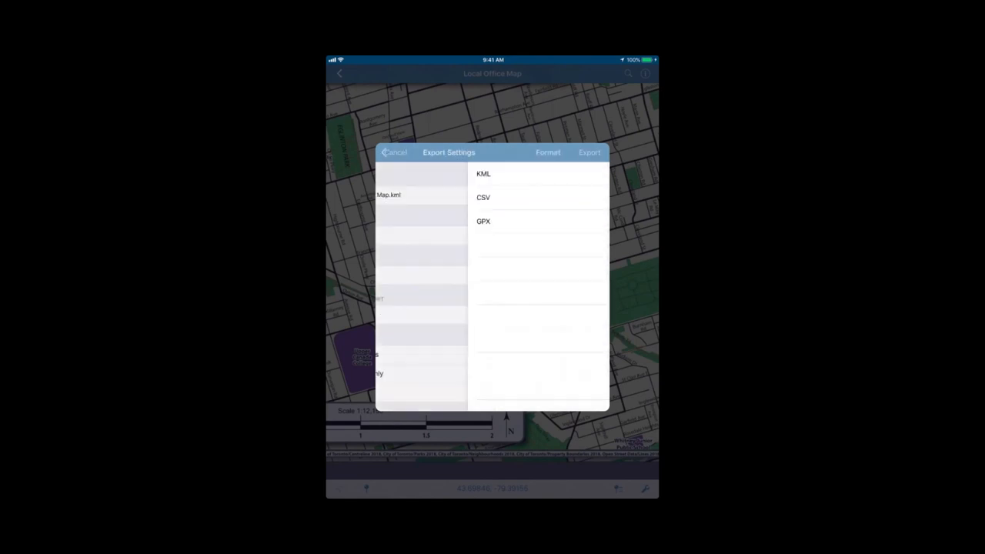
left_click(548, 152)
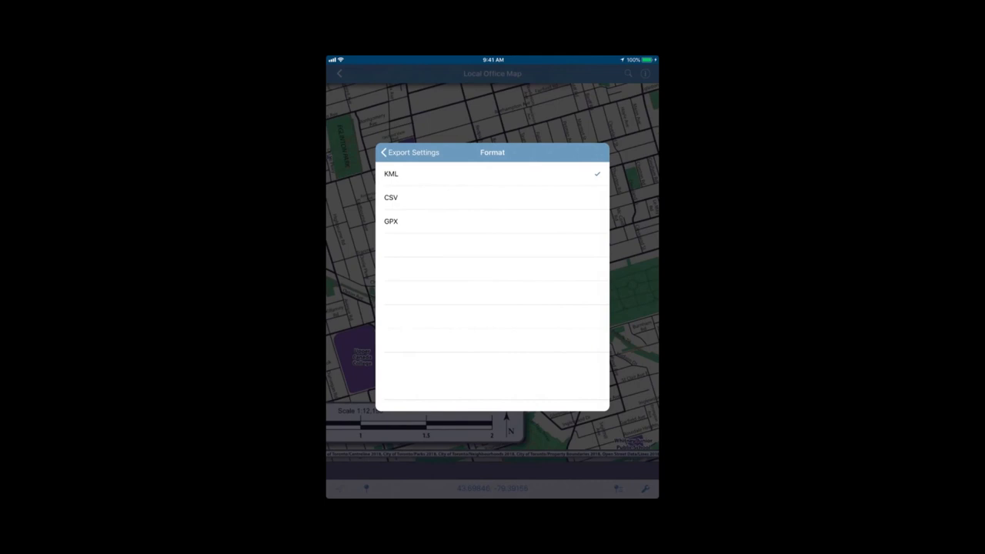
left_click(388, 152)
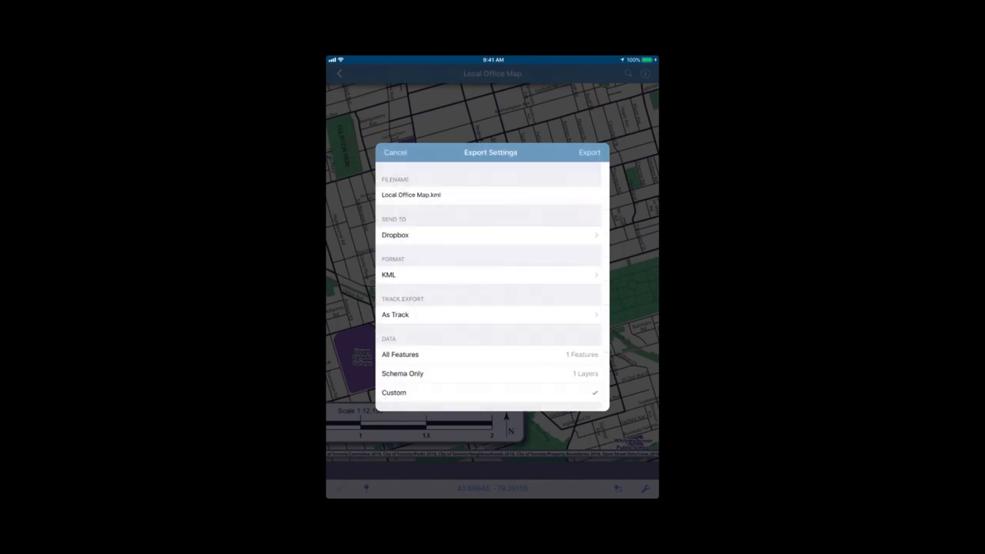
scroll("up", 3)
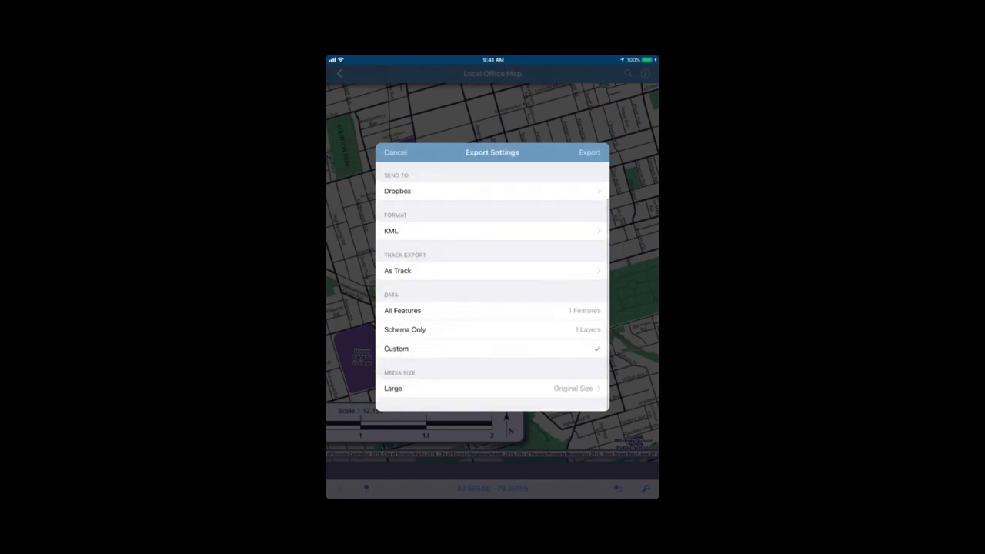
left_click(404, 311)
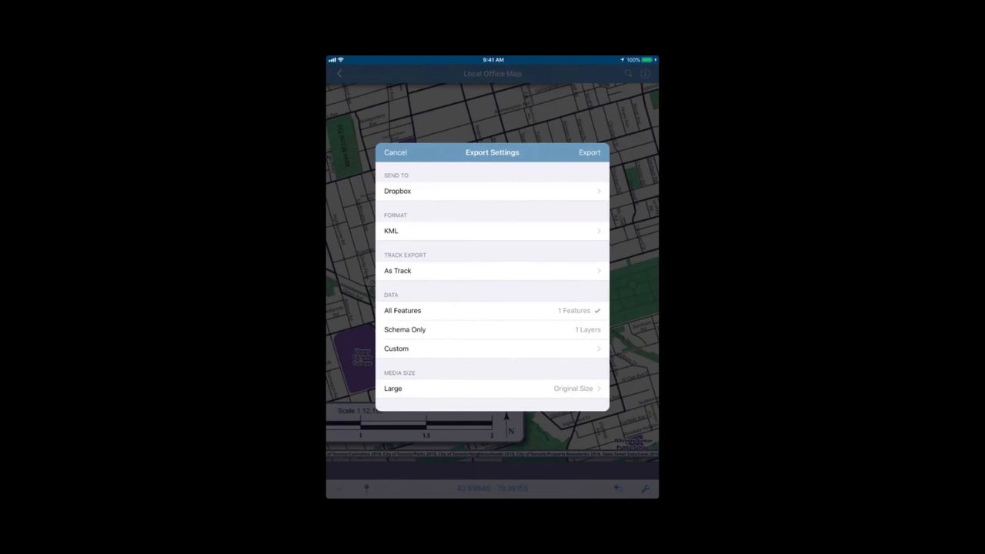
left_click(396, 348)
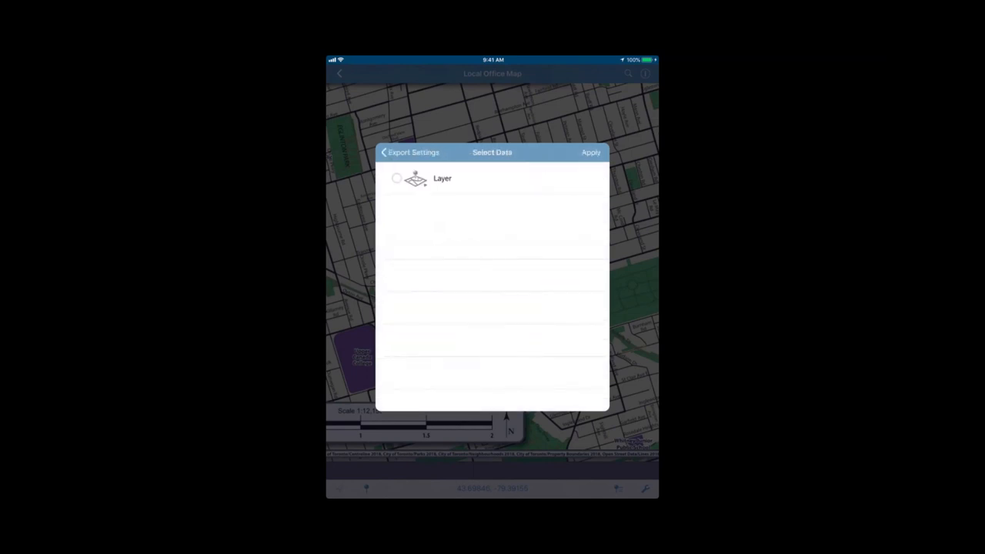
left_click(408, 153)
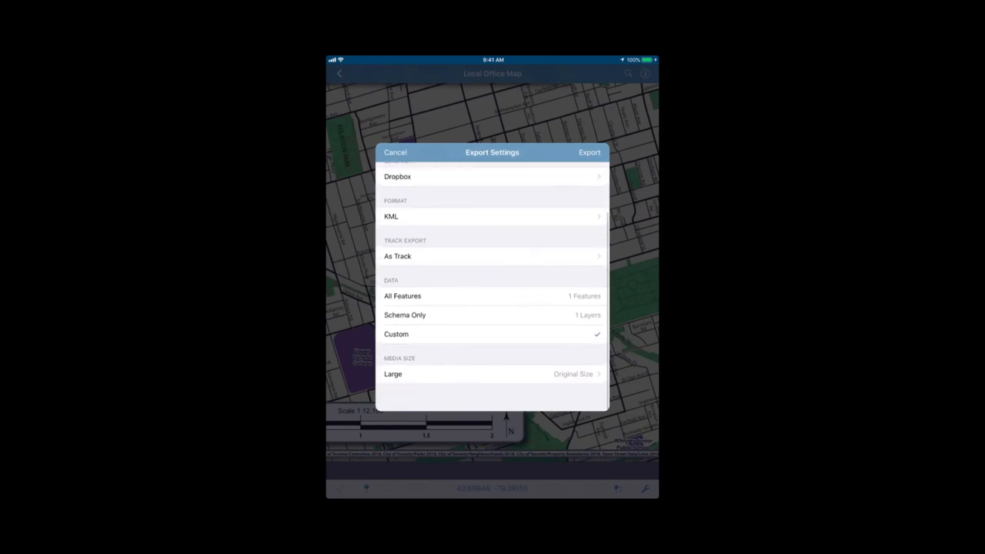
Keep large original media size, attempt an email export, dismiss 'No features to export', and reopen Send To
scroll("down", 3)
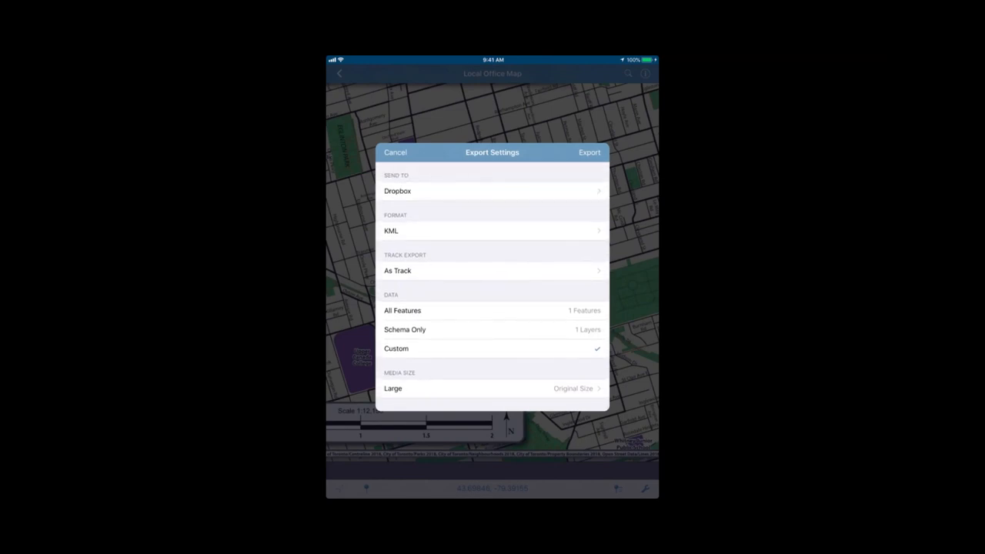
left_click(493, 388)
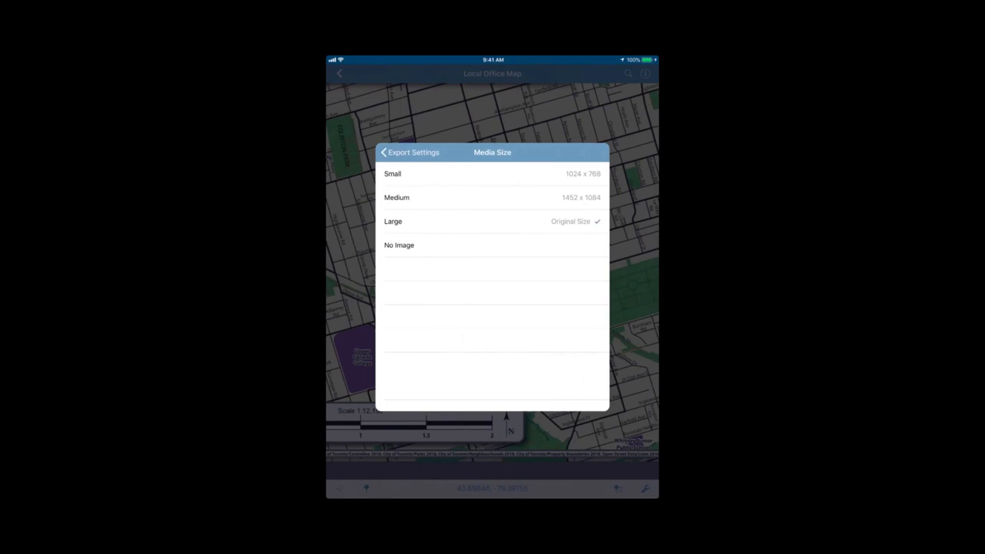
left_click(410, 153)
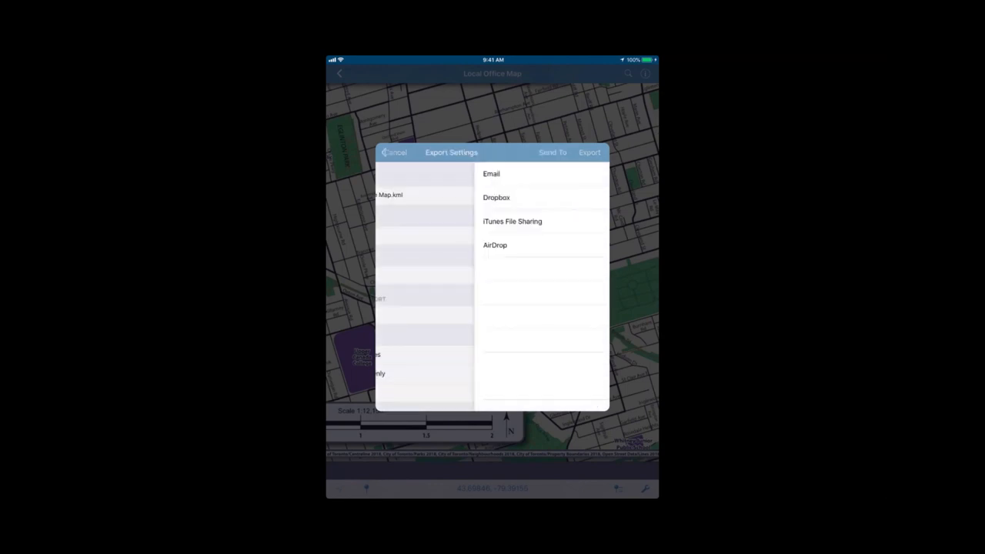
left_click(491, 172)
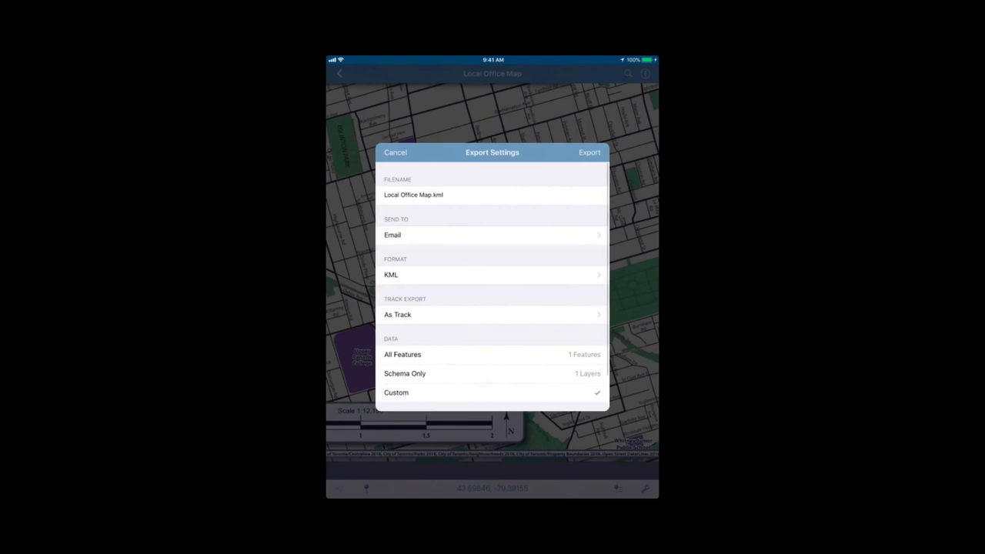
left_click(589, 152)
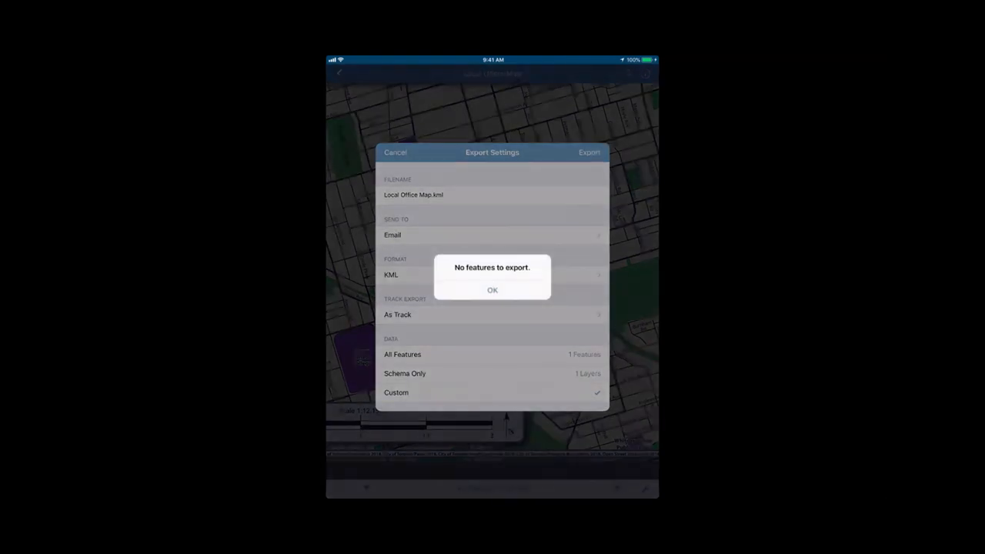
left_click(493, 289)
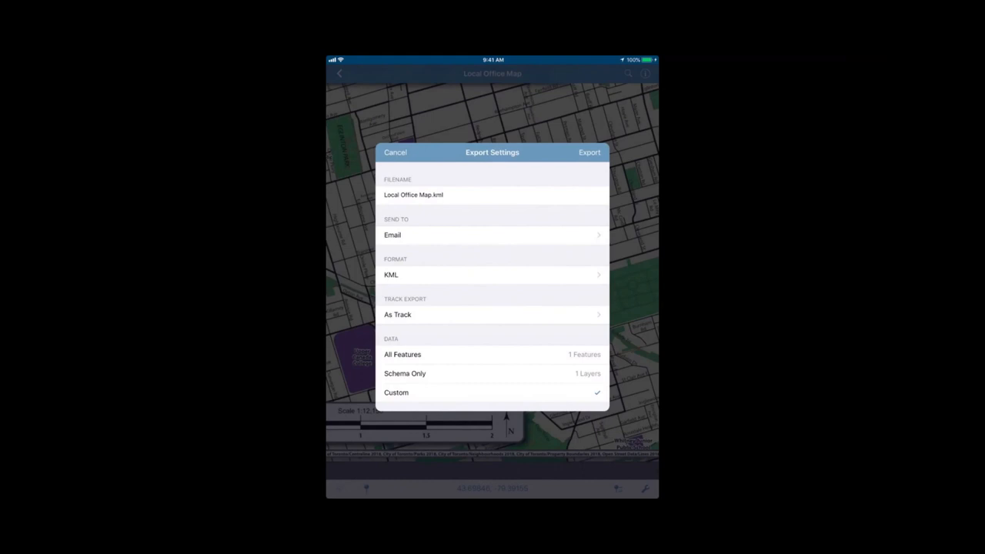
left_click(493, 234)
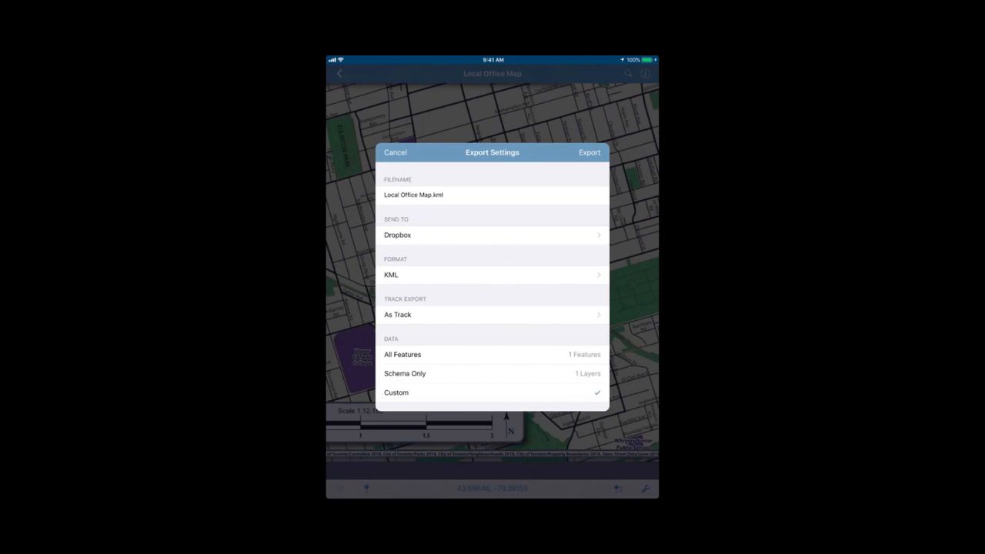
Export the track to Dropbox, browse the iOS share sheet, then close Map Features
left_click(492, 234)
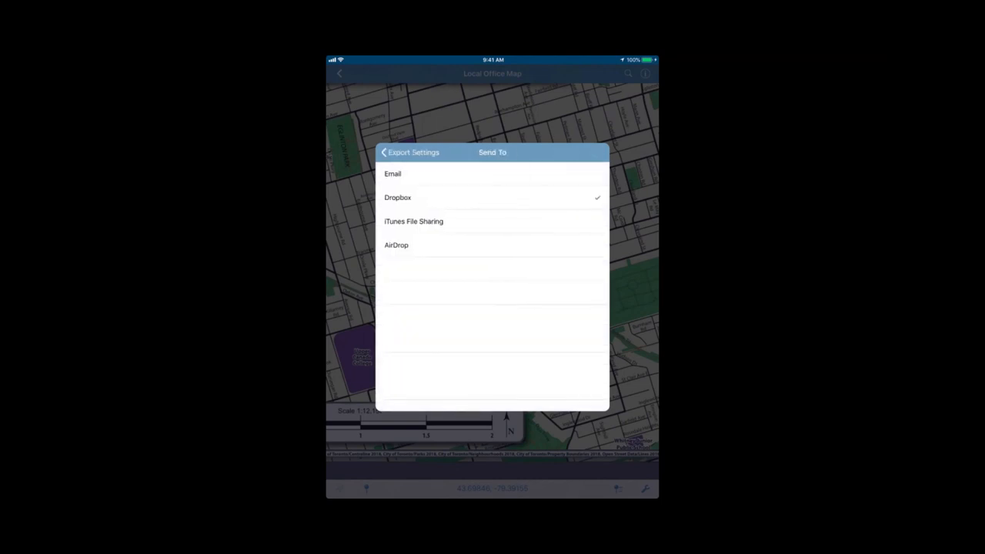
left_click(398, 245)
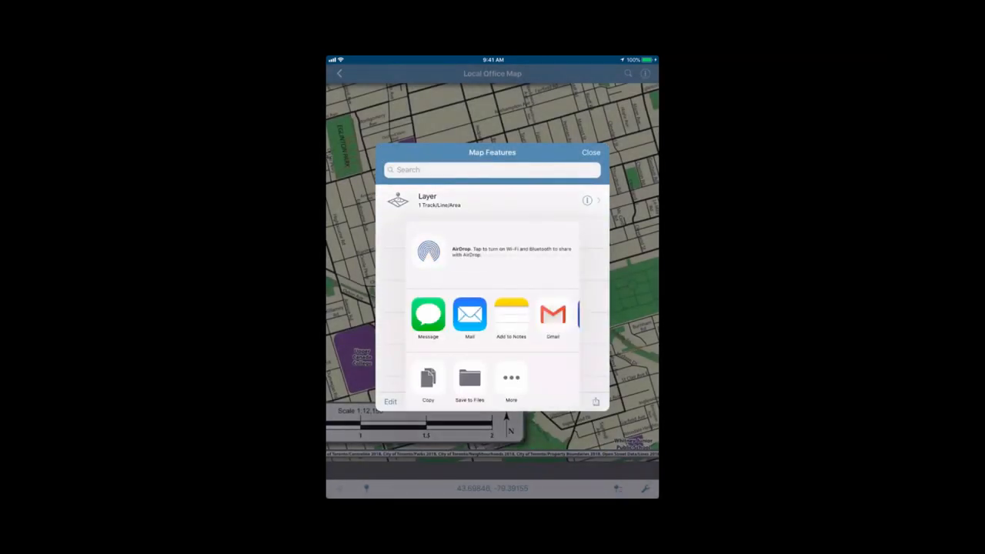
scroll("left", 3)
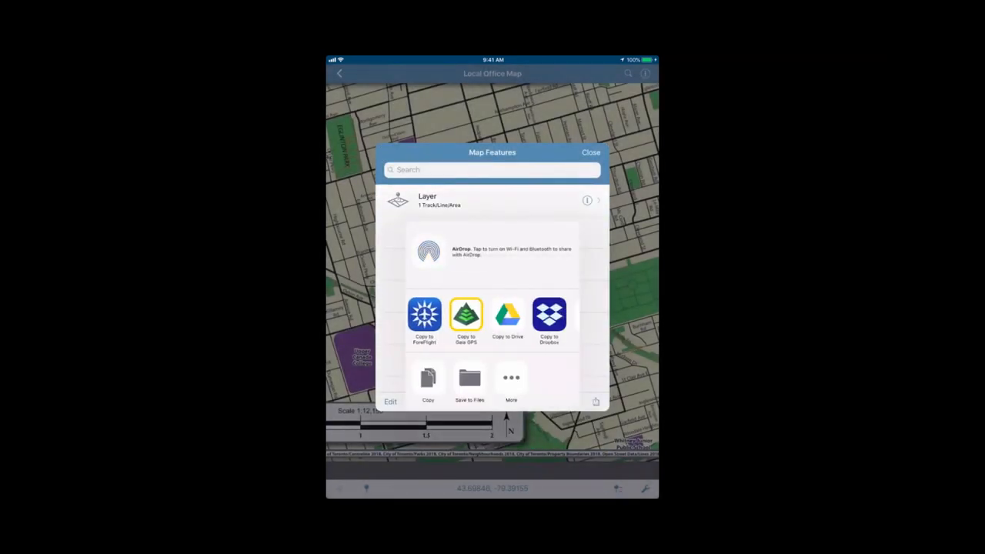
scroll("left", 3)
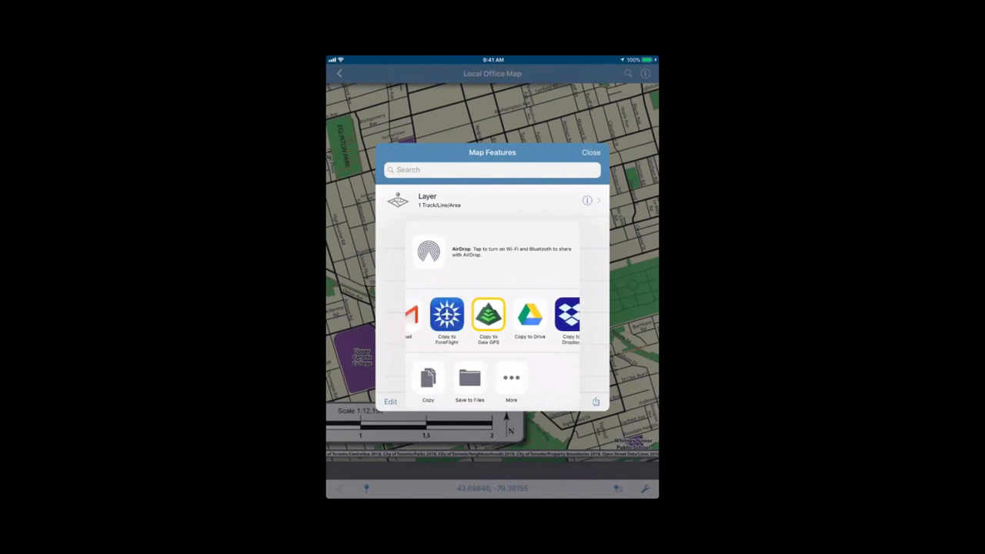
scroll("left", 3)
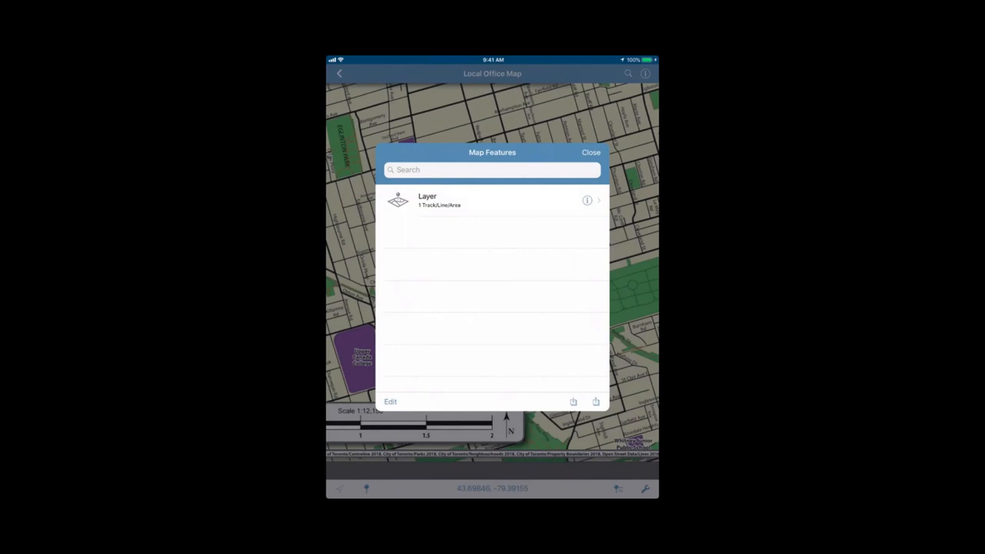
left_click(591, 152)
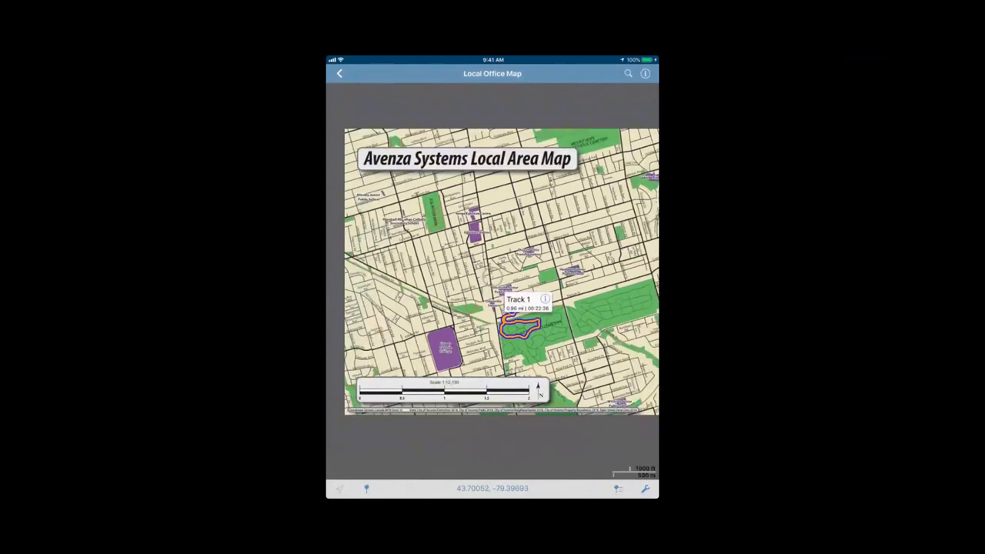
Leave Local Office Map and return to the My Maps library
left_click(339, 74)
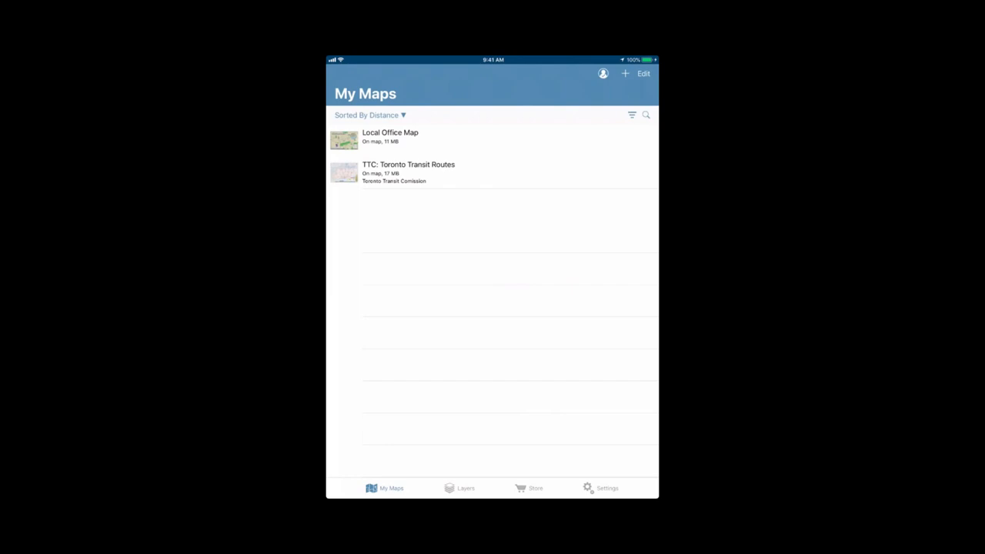
Create an empty New Folder in My Maps and mark Local Office Map for moving
left_click(643, 74)
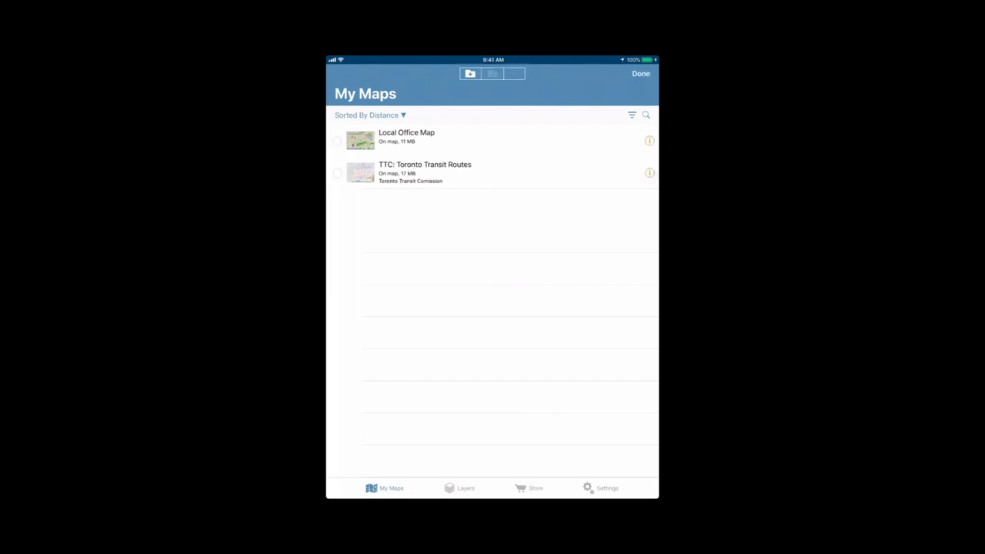
left_click(472, 74)
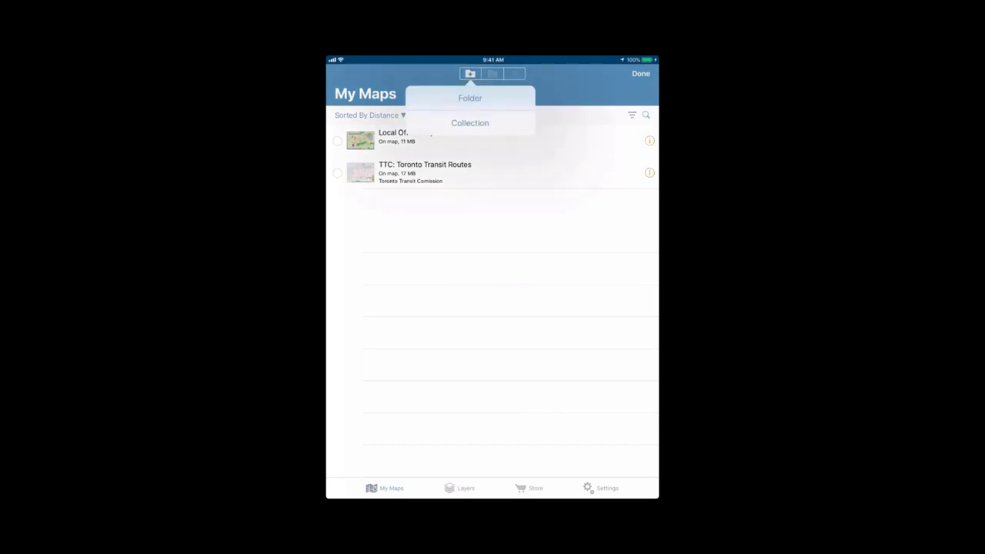
left_click(470, 98)
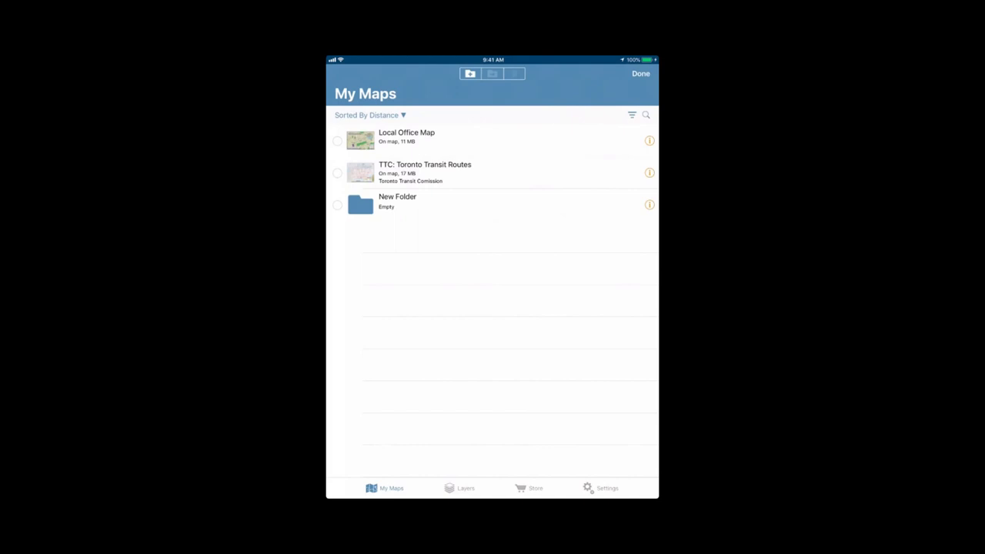
left_click(337, 141)
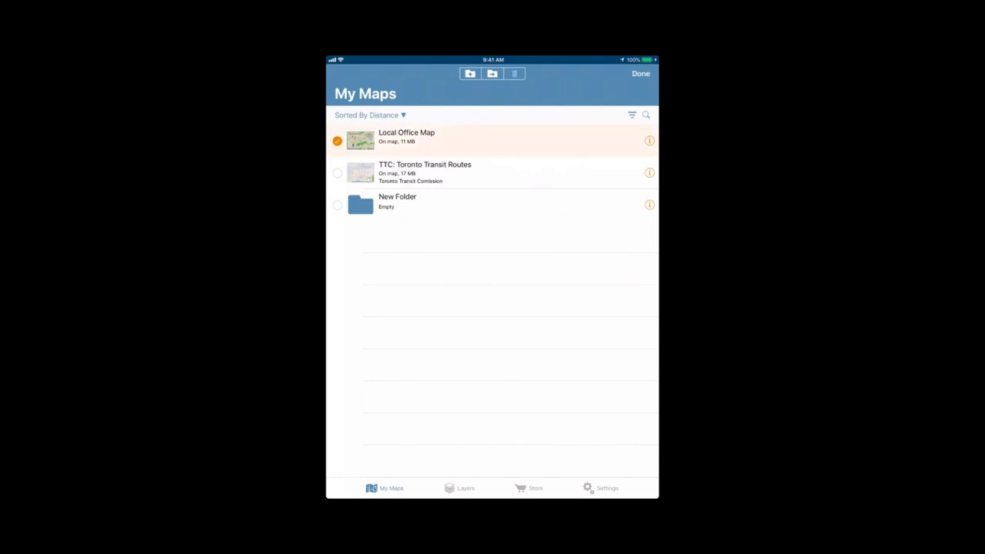
Move Local Office Map into New Folder and finish editing the list
left_click(493, 74)
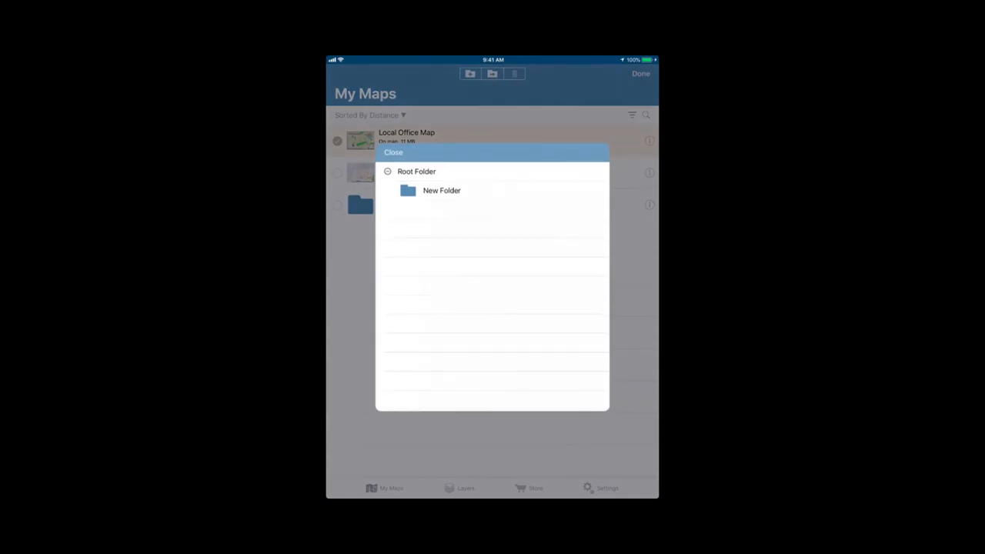
left_click(394, 152)
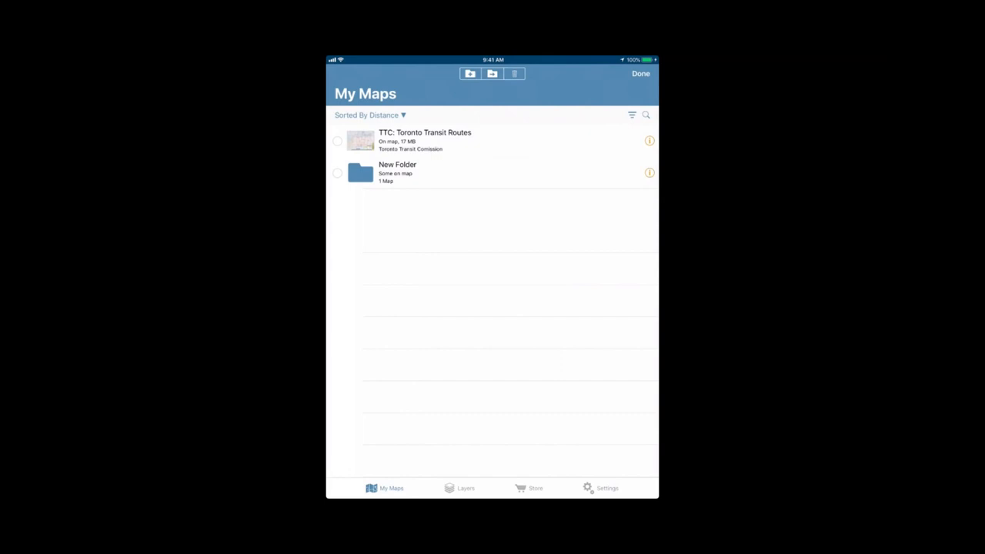
left_click(640, 74)
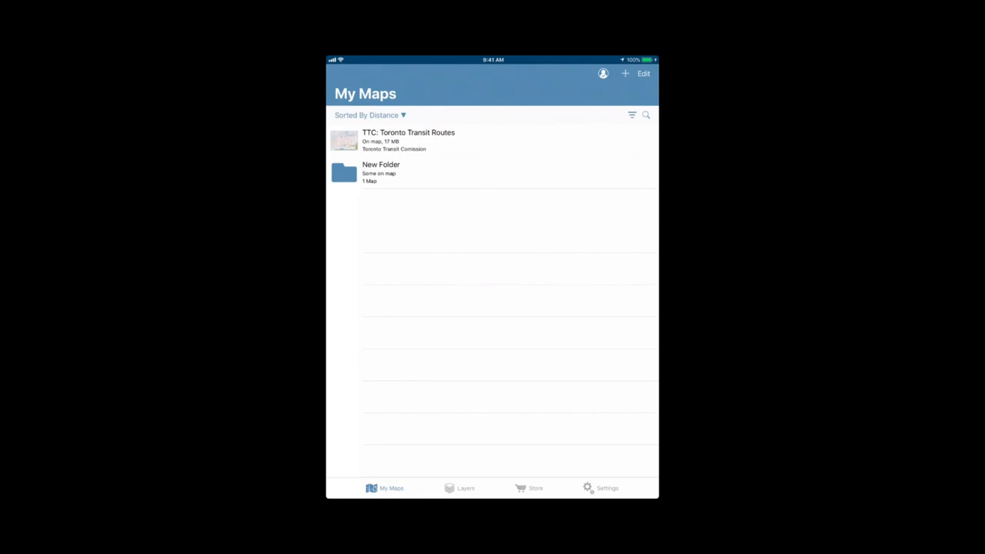
View the TTC: Toronto Transit Routes map around St Clair and Eglinton
left_click(408, 140)
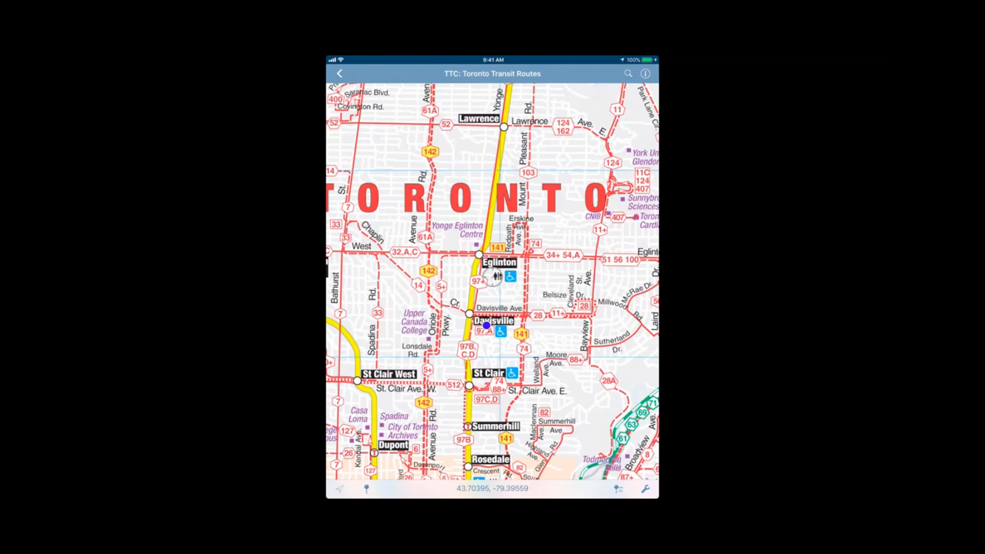
Close the transit map, review which maps each layer links to, and return to My Maps
left_click(339, 74)
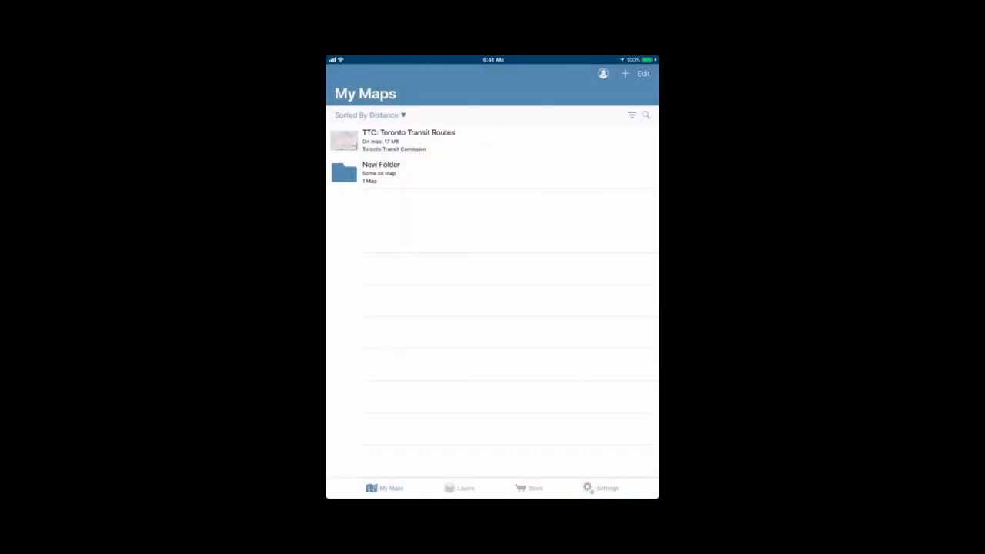
left_click(465, 488)
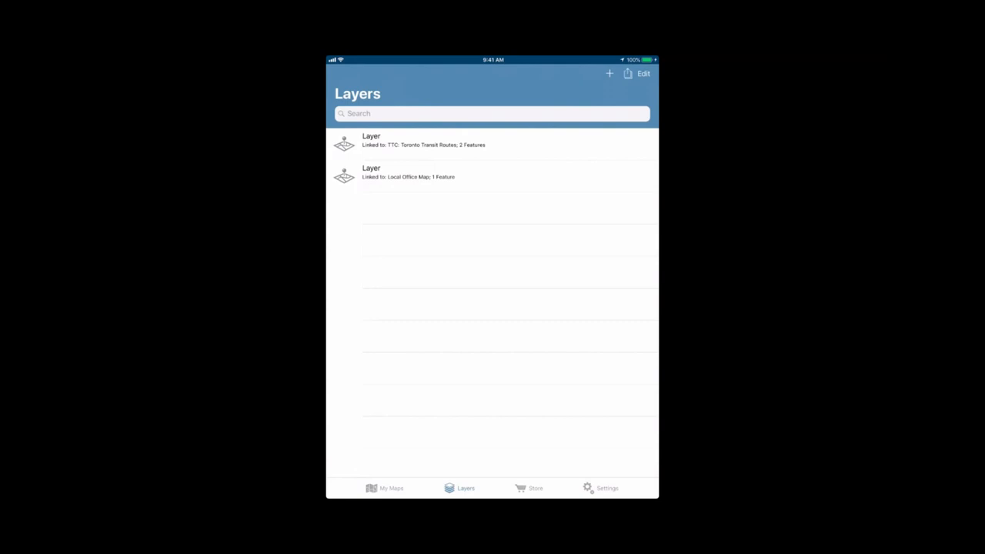
left_click(385, 488)
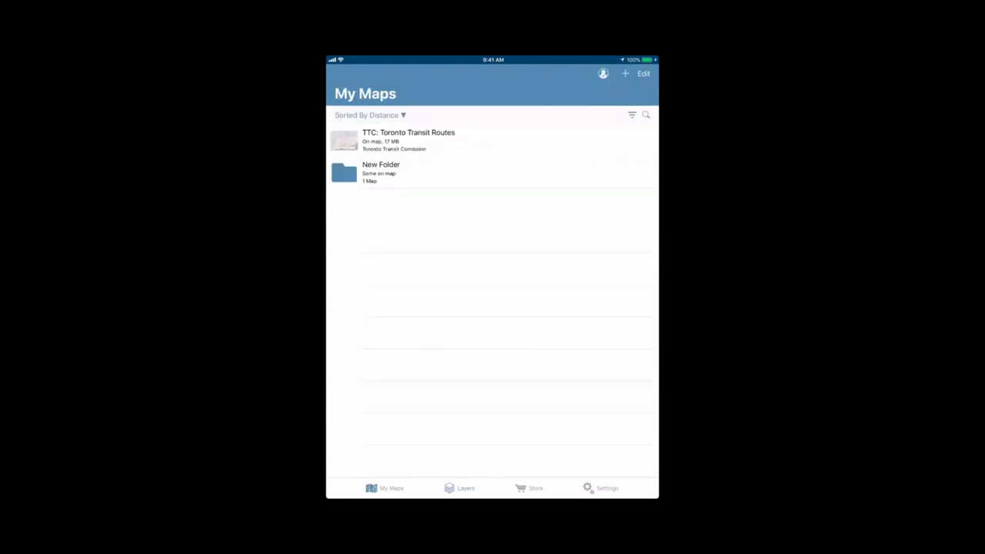